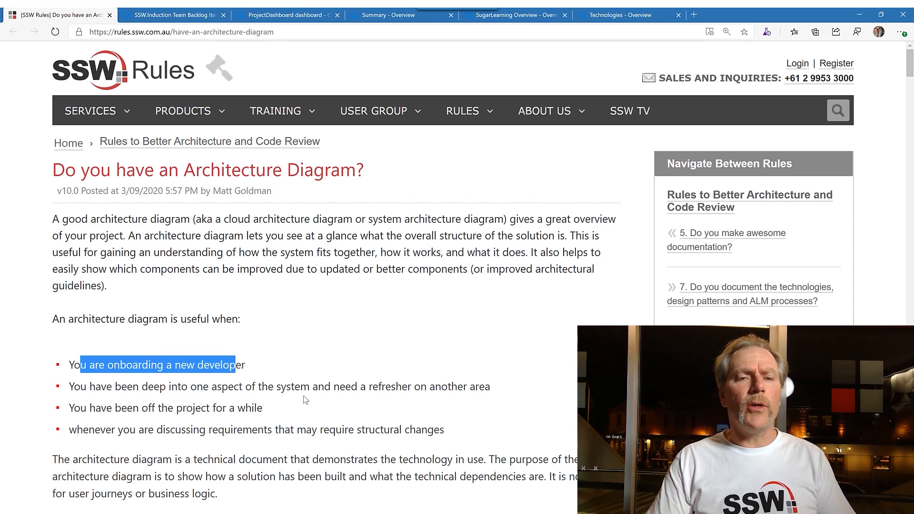
{"action": "mouse_move", "coordinate": [267, 406]}
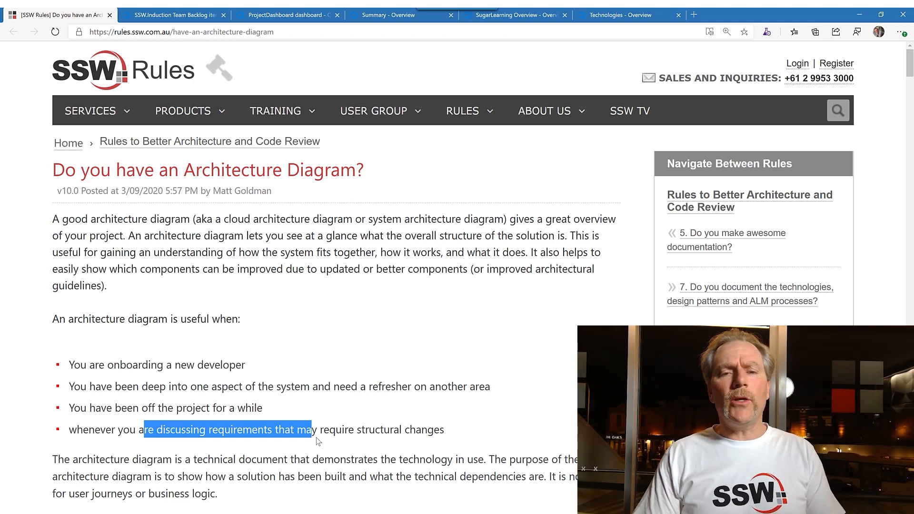
Scroll the architecture diagram rule past its use cases to the bad-example Azure resource group screenshot.
{"action": "scroll", "scroll_direction": "down", "scroll_amount": 3}
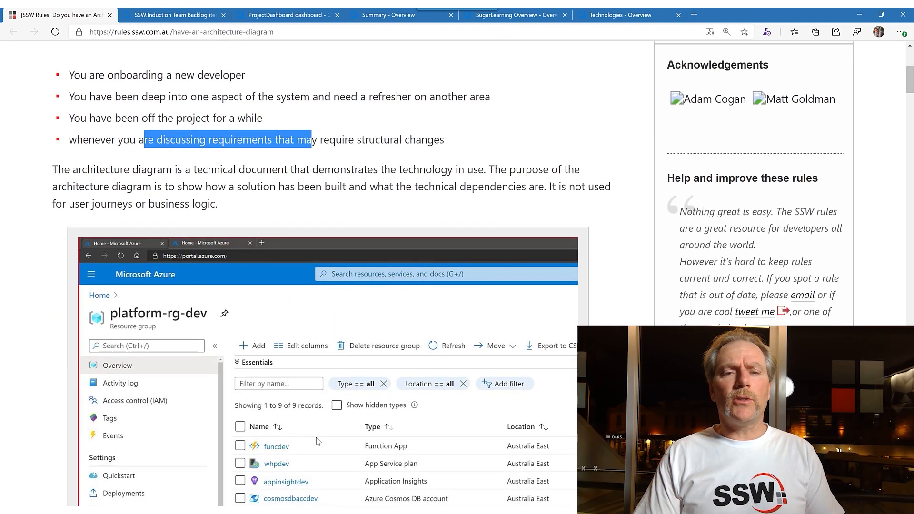
{"action": "scroll", "scroll_direction": "down", "scroll_amount": 3}
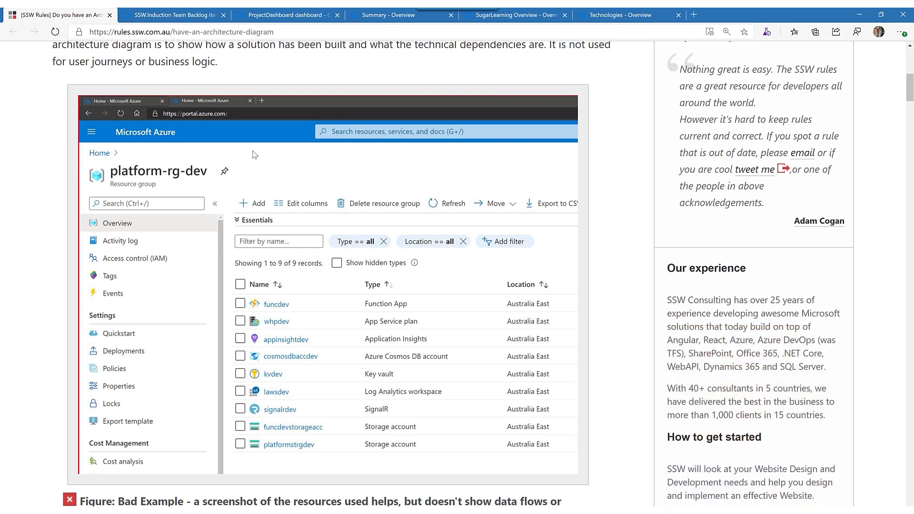
Show the SSW.Induction Team backlog, then its ProjectDashboard with sprint burndown and pull requests.
{"action": "left_click", "coordinate": [172, 15]}
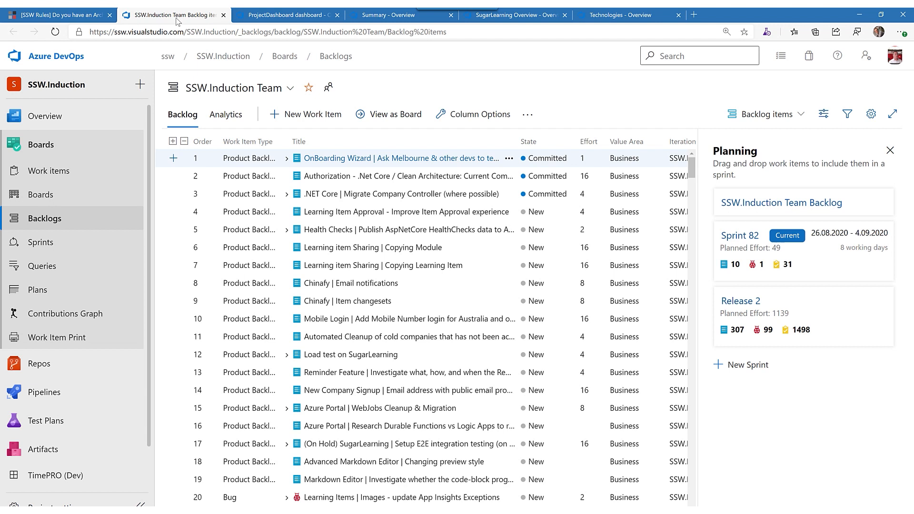
{"action": "mouse_move", "coordinate": [243, 121]}
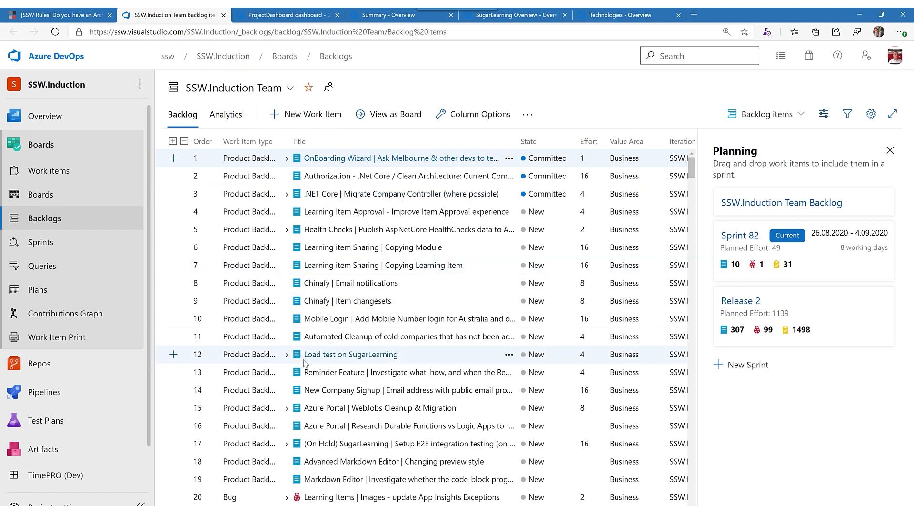
{"action": "mouse_move", "coordinate": [293, 239]}
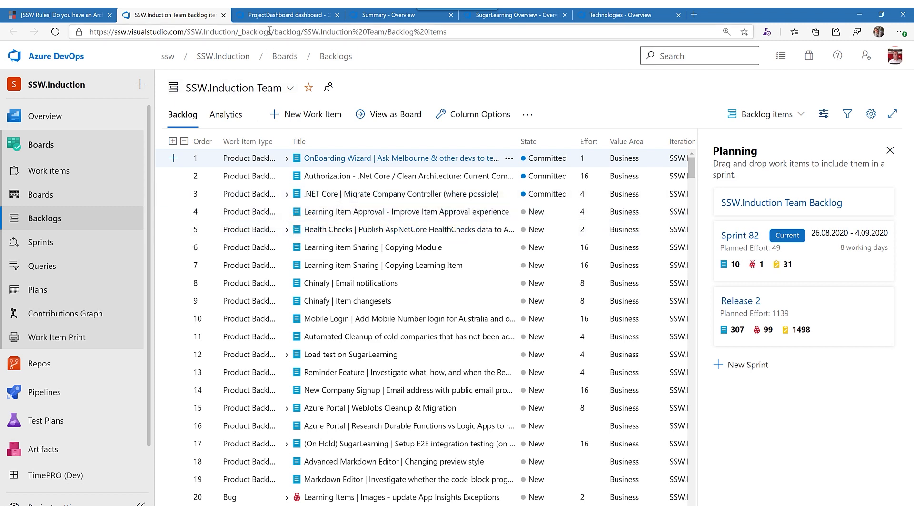
{"action": "left_click", "coordinate": [286, 15]}
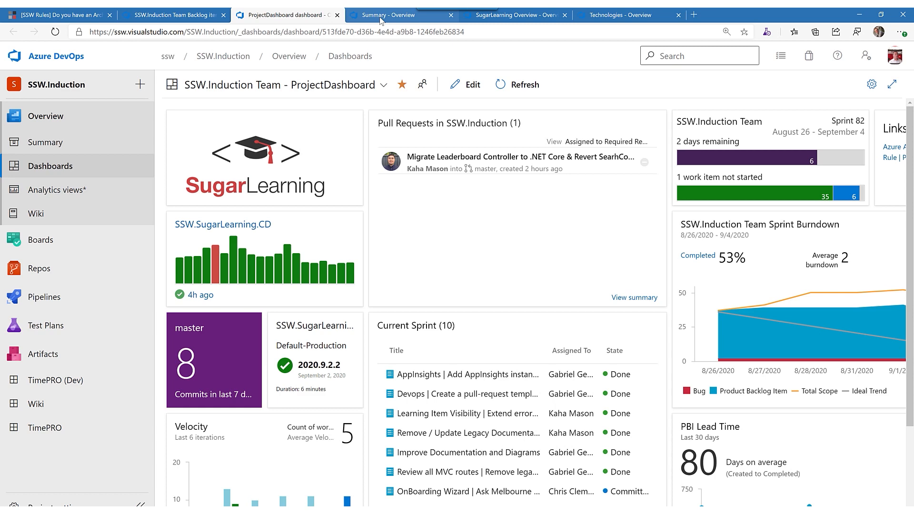
Open the SSW.Induction project summary and highlight its 'Technologies and Architecture' link under For Everyone.
{"action": "left_click", "coordinate": [387, 15]}
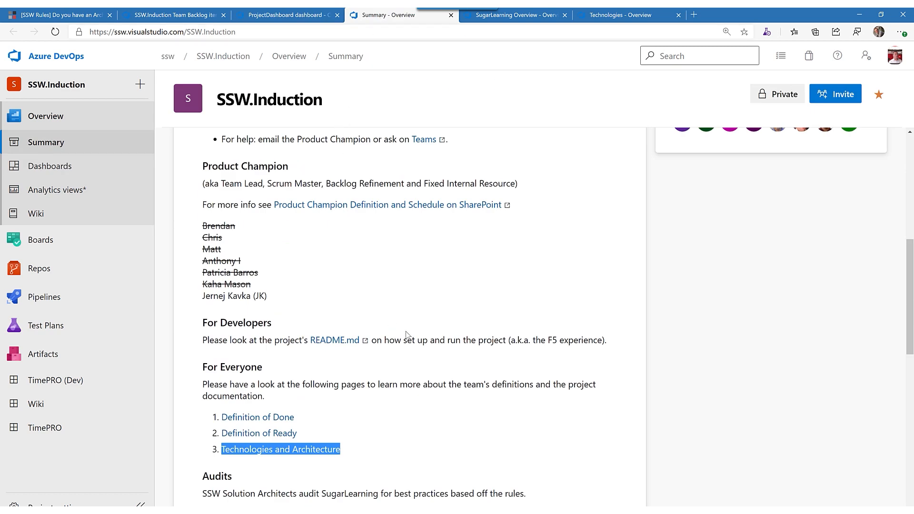
{"action": "scroll", "scroll_direction": "up", "scroll_amount": 3}
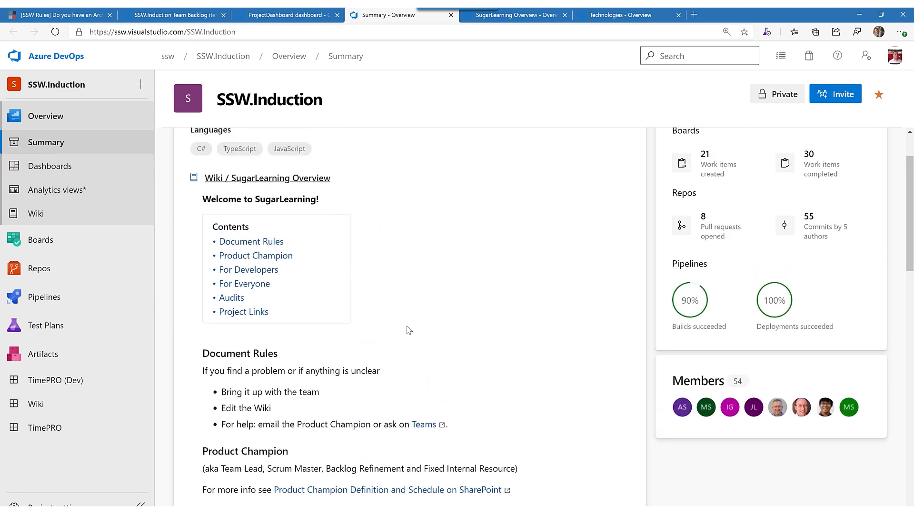
{"action": "scroll", "scroll_direction": "up", "scroll_amount": 3}
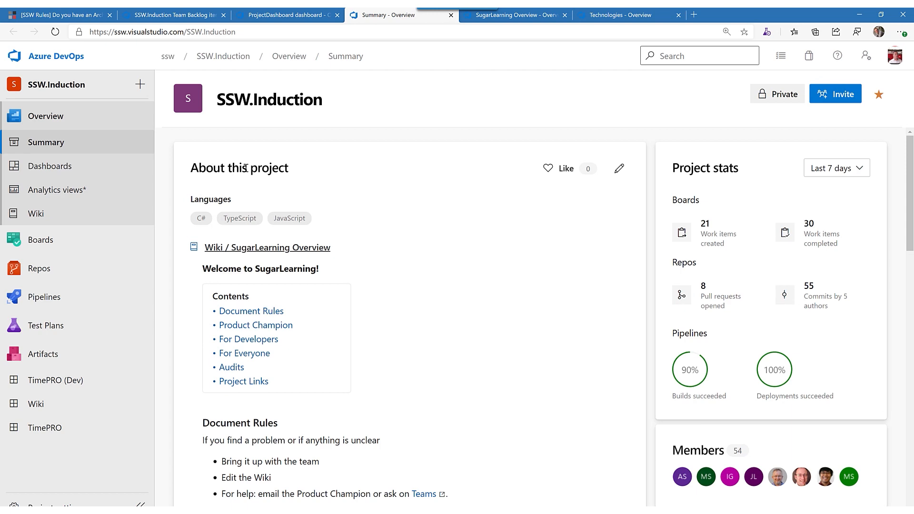
{"action": "scroll", "scroll_direction": "down", "scroll_amount": 3}
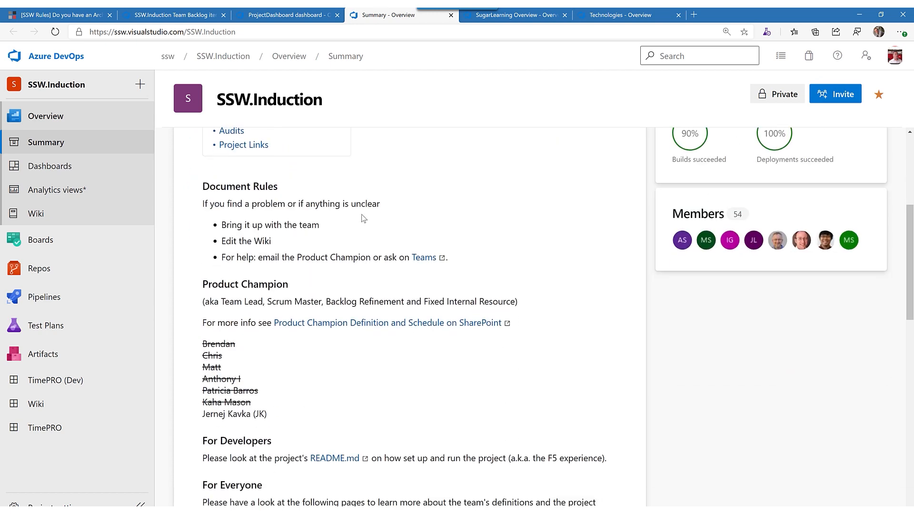
{"action": "scroll", "scroll_direction": "down", "scroll_amount": 3}
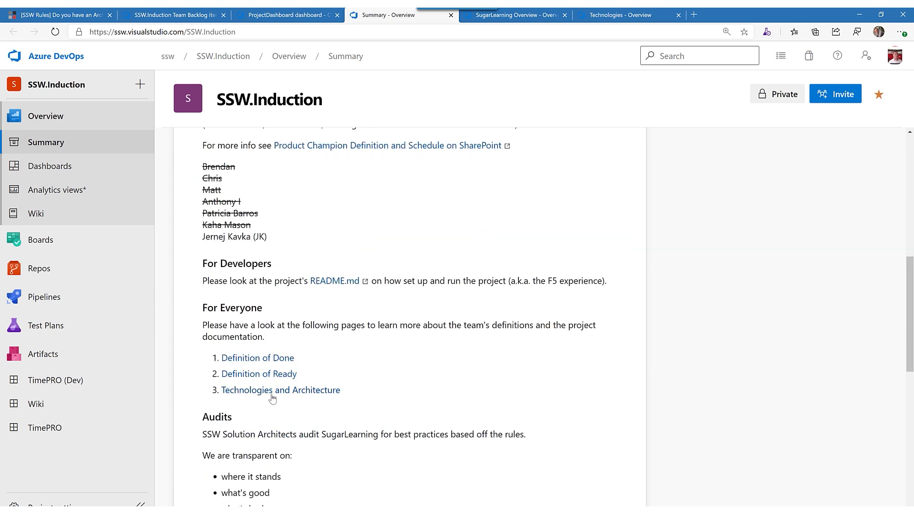
{"action": "double_click", "coordinate": [280, 390]}
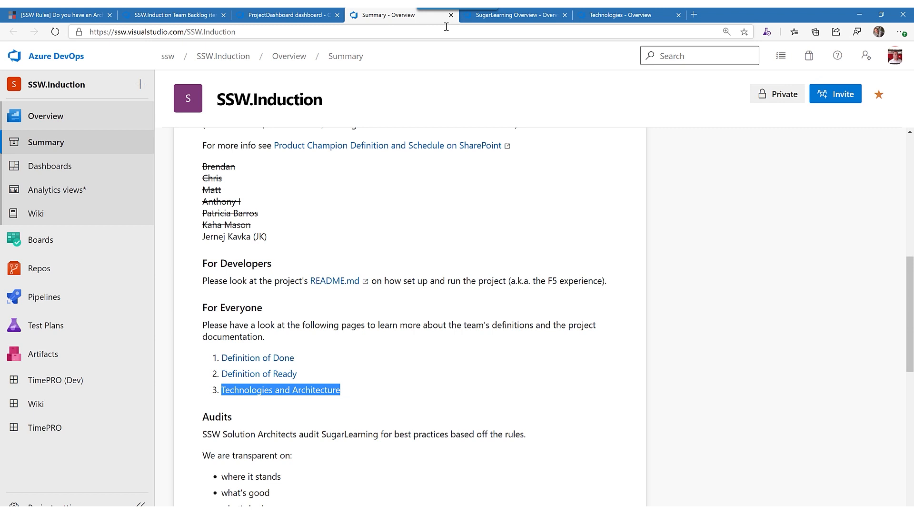
Scroll the SugarLearning Overview page to highlight 'Technologies and Architecture', then return to the top.
{"action": "left_click", "coordinate": [513, 15]}
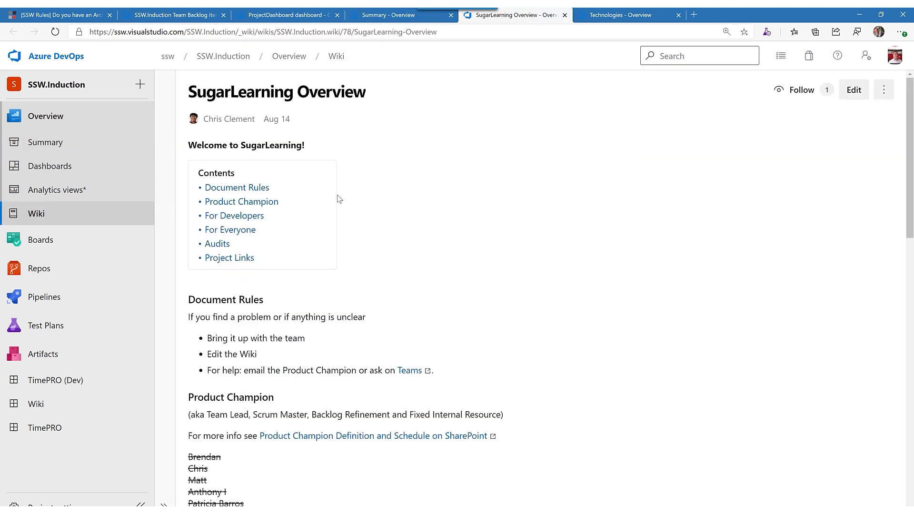
{"action": "scroll", "scroll_direction": "down", "scroll_amount": 3}
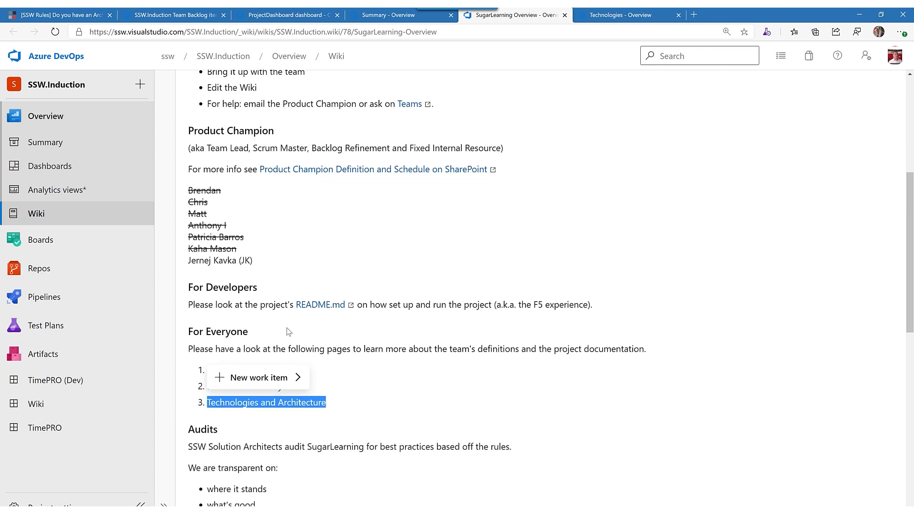
{"action": "scroll", "scroll_direction": "down", "scroll_amount": 3}
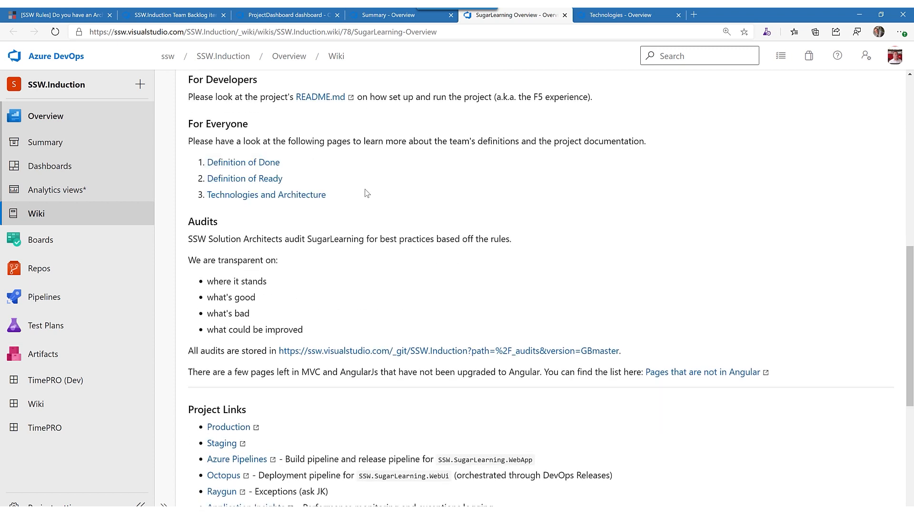
{"action": "double_click", "coordinate": [266, 195]}
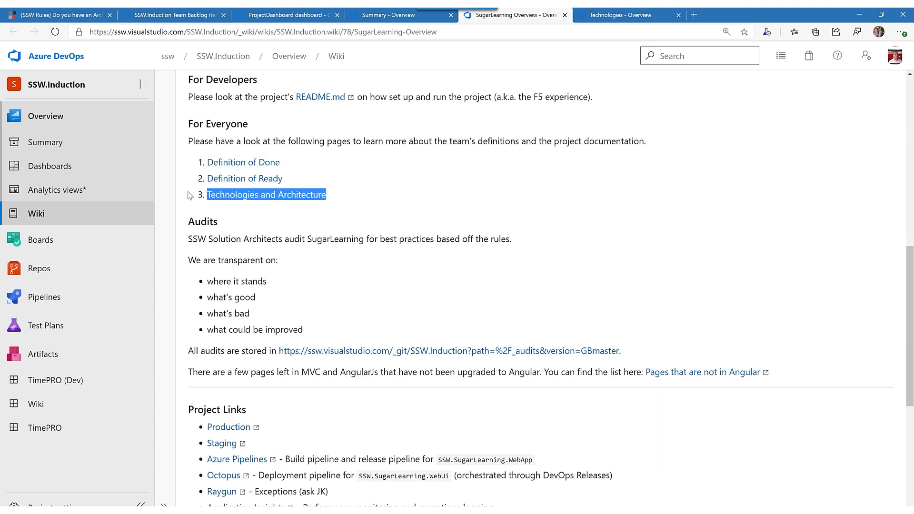
{"action": "scroll", "scroll_direction": "up", "scroll_amount": 3}
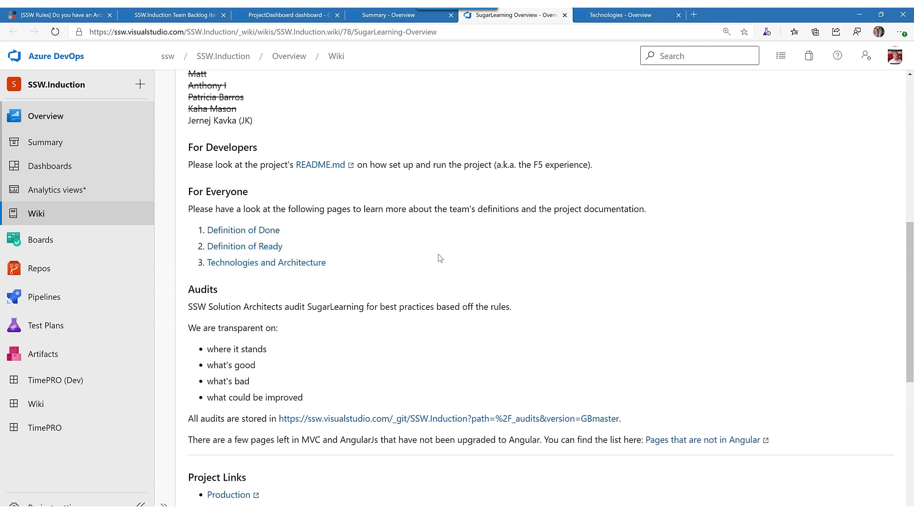
{"action": "scroll", "scroll_direction": "up", "scroll_amount": 3}
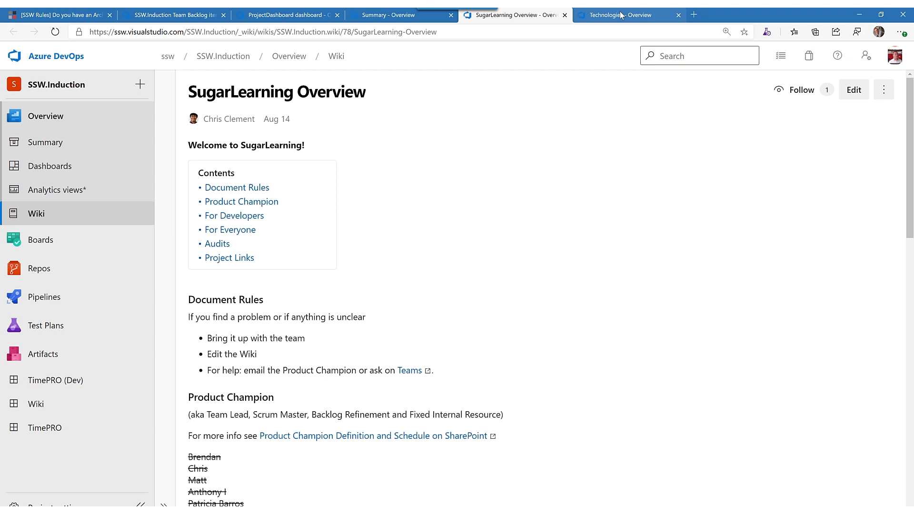
View the Technologies wiki's SugarLearning architecture diagram, then switch back to the SSW Rules article.
{"action": "left_click", "coordinate": [618, 14]}
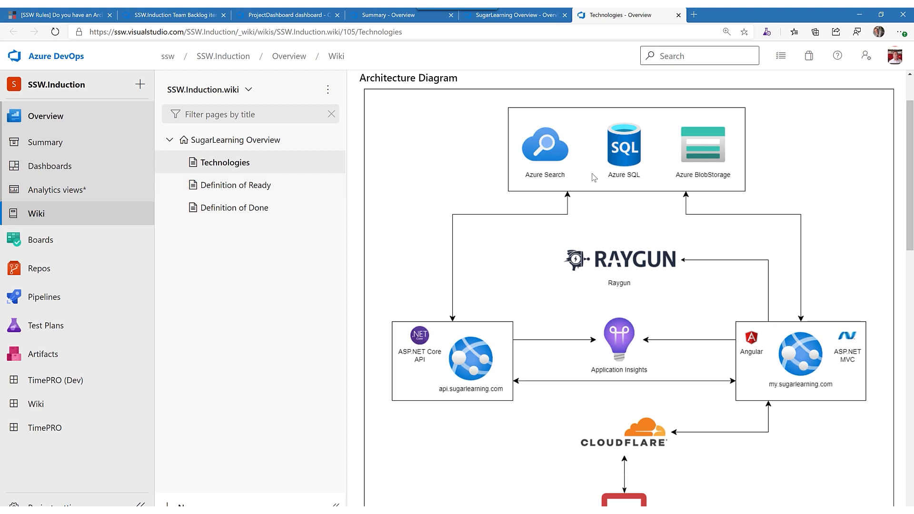
{"action": "mouse_move", "coordinate": [556, 198]}
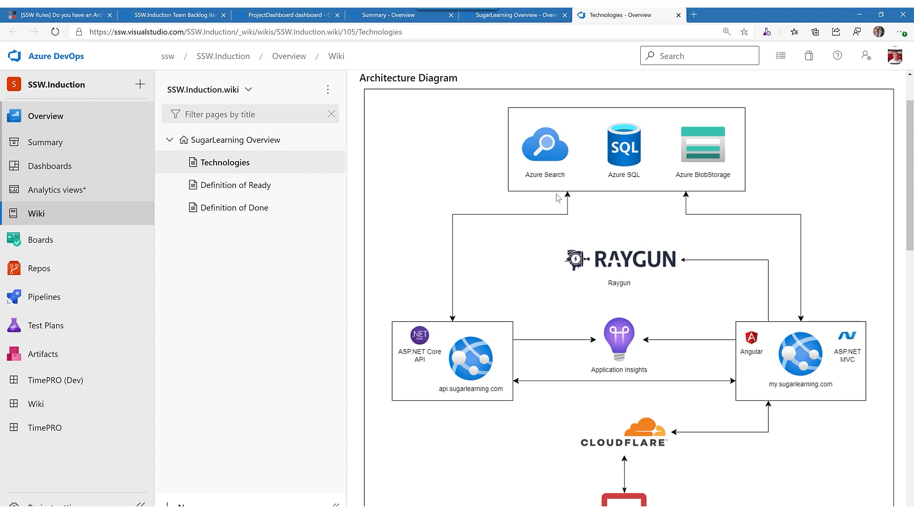
{"action": "mouse_move", "coordinate": [610, 176]}
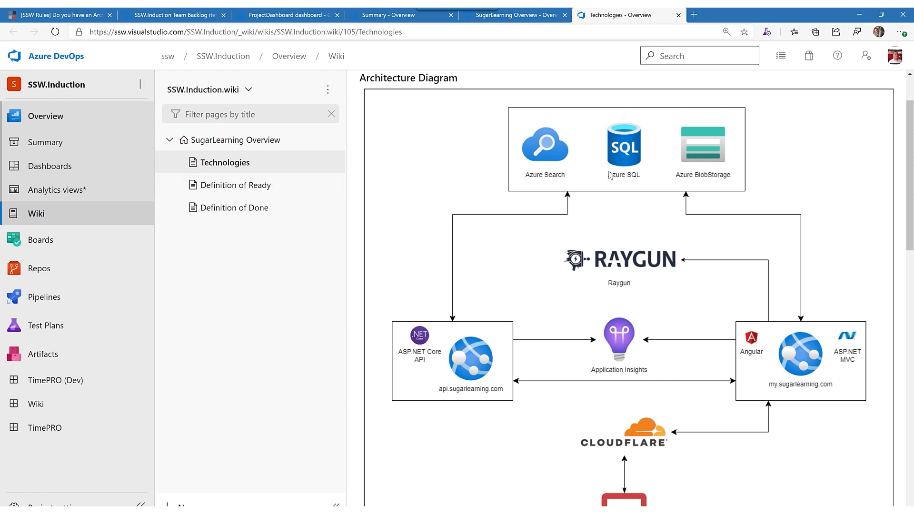
{"action": "mouse_move", "coordinate": [662, 186]}
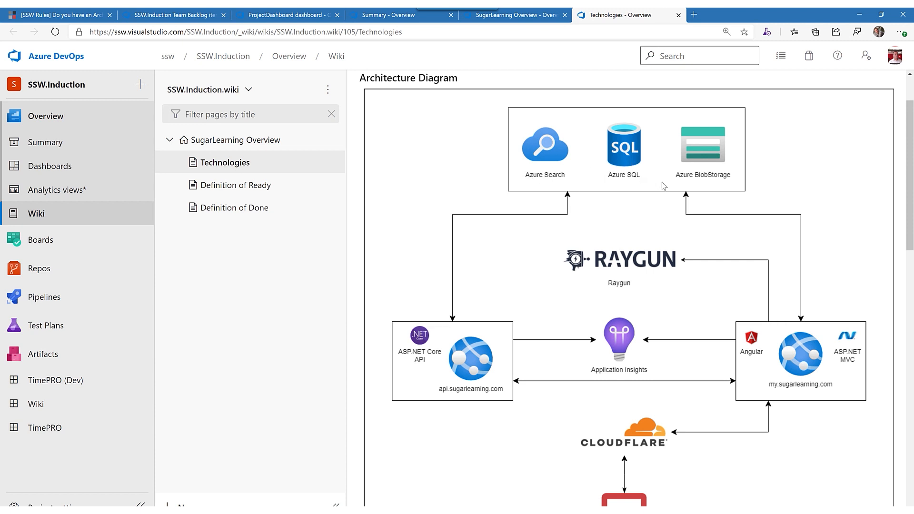
{"action": "mouse_move", "coordinate": [752, 358]}
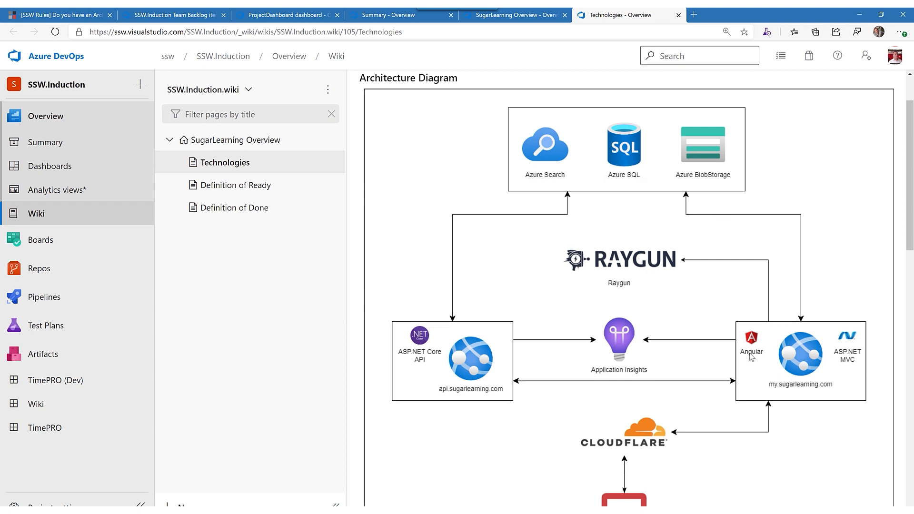
{"action": "mouse_move", "coordinate": [751, 356]}
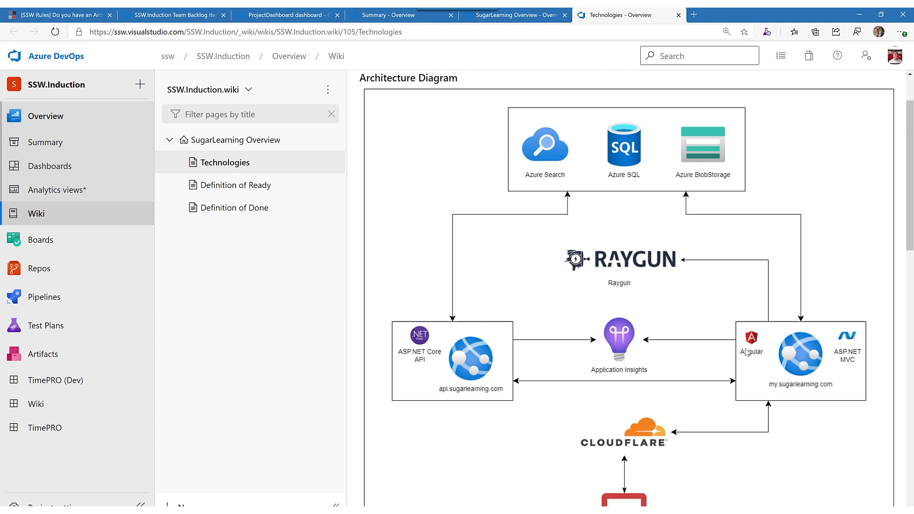
{"action": "mouse_move", "coordinate": [633, 343]}
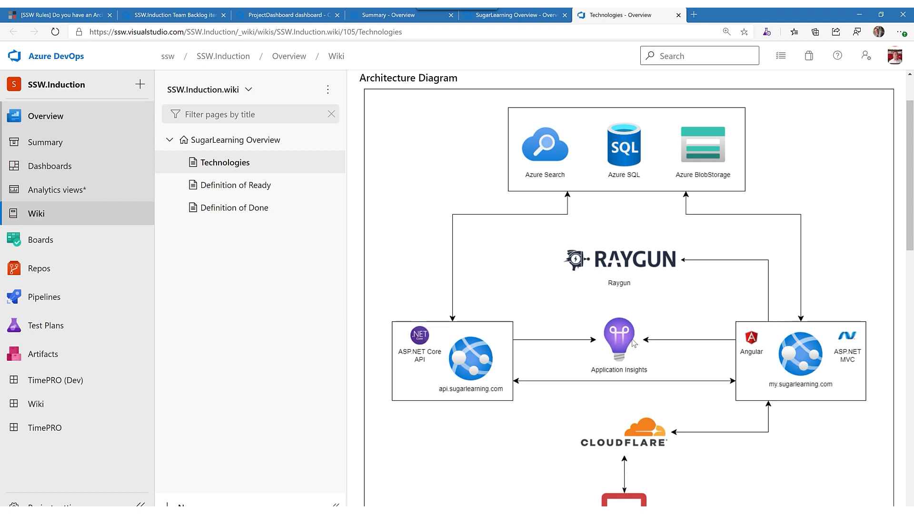
{"action": "mouse_move", "coordinate": [535, 345]}
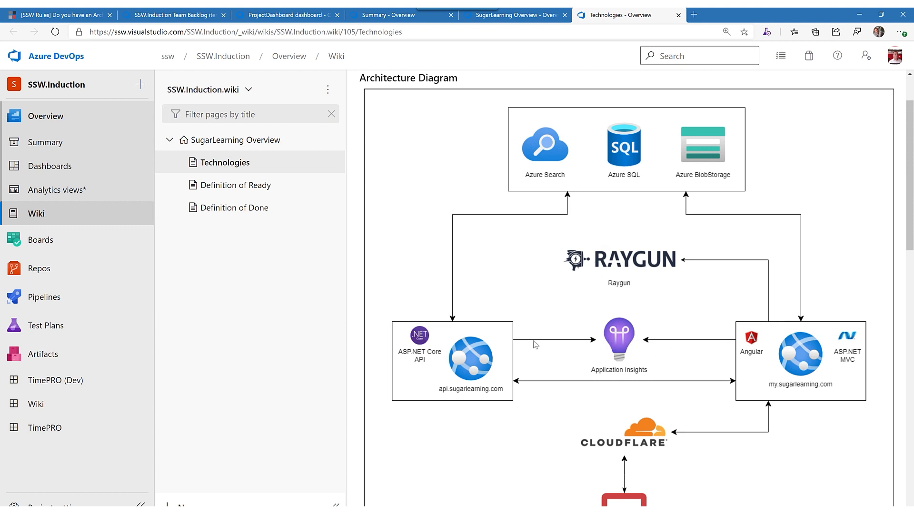
{"action": "mouse_move", "coordinate": [423, 348]}
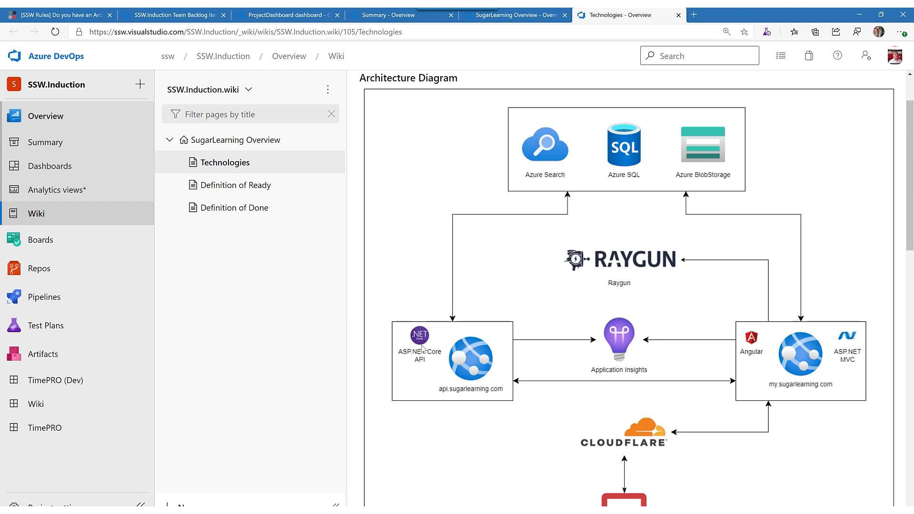
{"action": "mouse_move", "coordinate": [449, 387]}
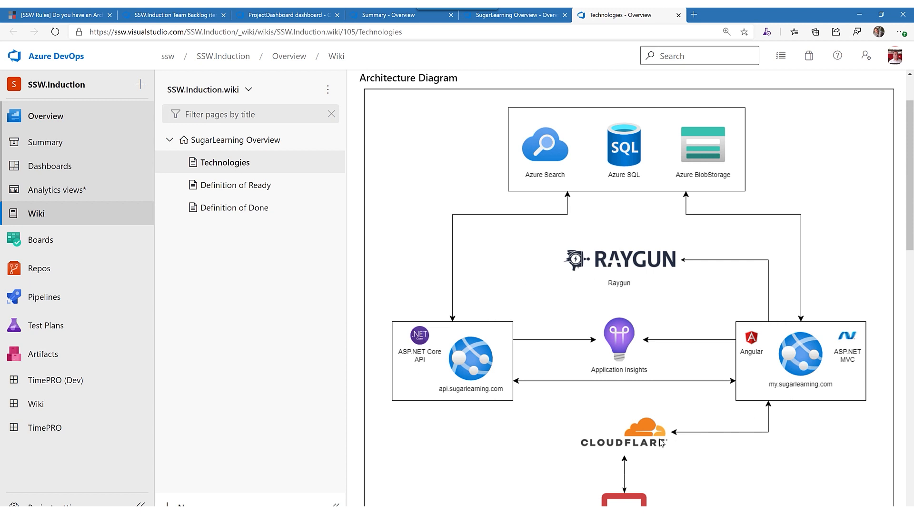
{"action": "scroll", "scroll_direction": "down", "scroll_amount": 3}
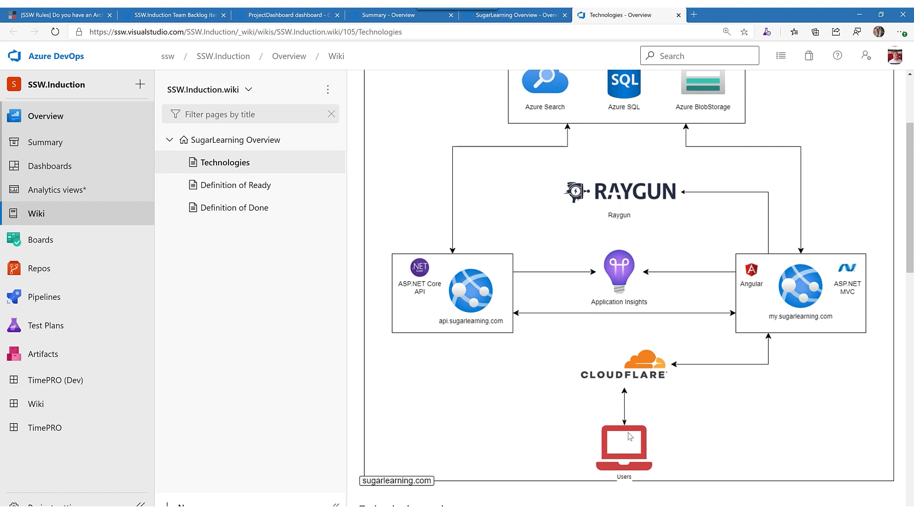
{"action": "scroll", "scroll_direction": "up", "scroll_amount": 3}
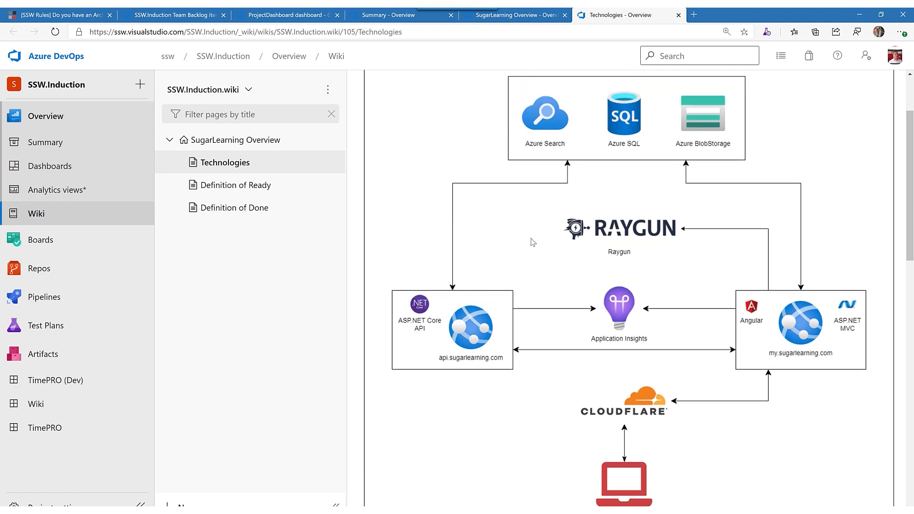
{"action": "left_click", "coordinate": [55, 15]}
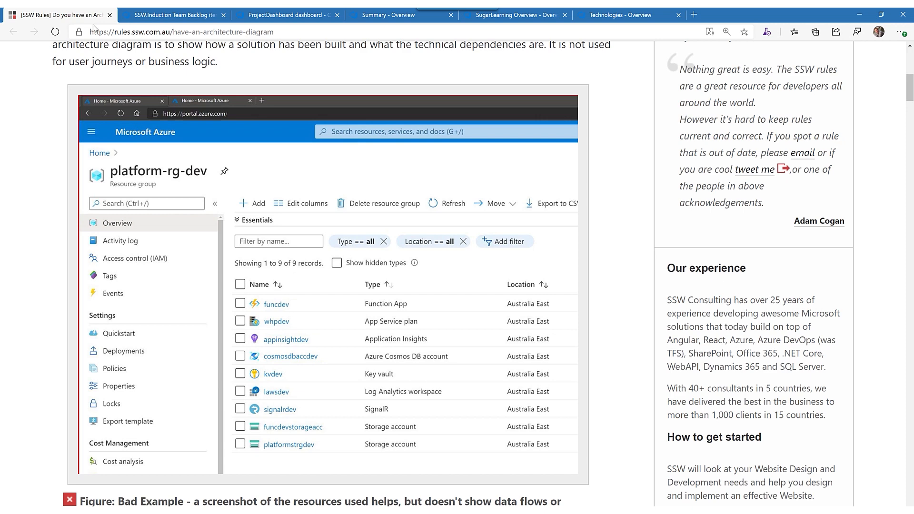
Scroll past the bad Azure example, Tip 1, Tip 2 and the Tip 3 data-flow diagram to Tip 4.
{"action": "scroll", "scroll_direction": "up", "scroll_amount": 3}
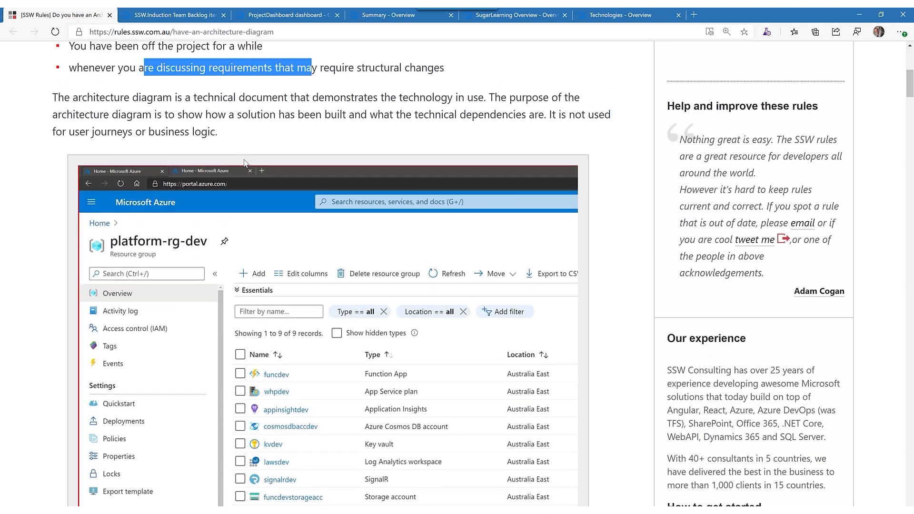
{"action": "scroll", "scroll_direction": "down", "scroll_amount": 3}
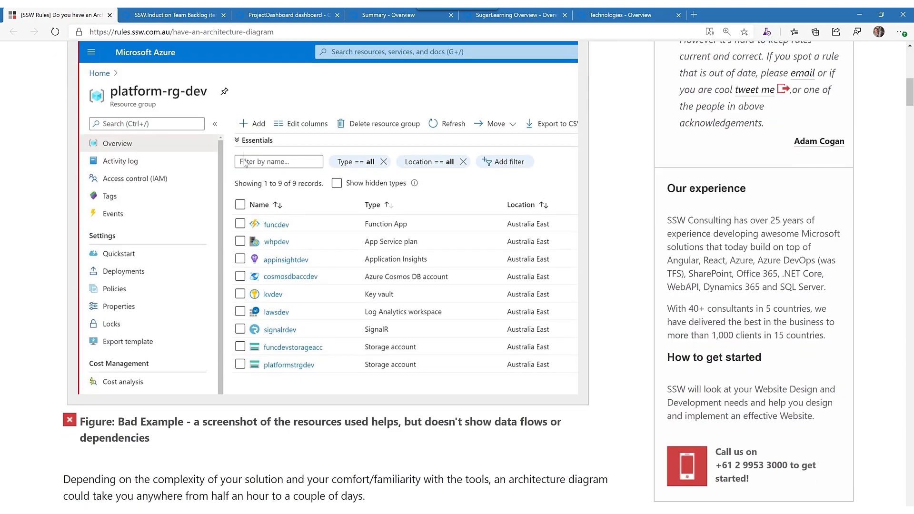
{"action": "scroll", "scroll_direction": "down", "scroll_amount": 3}
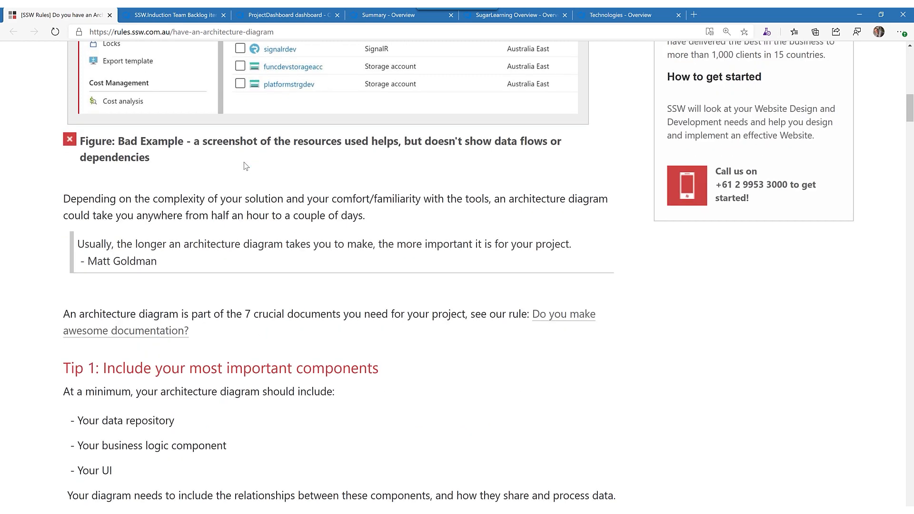
{"action": "scroll", "scroll_direction": "down", "scroll_amount": 3}
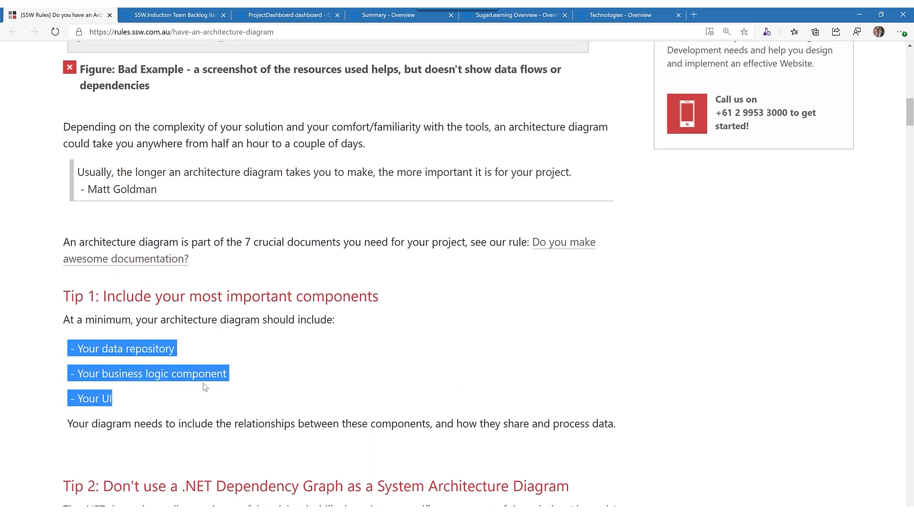
{"action": "scroll", "scroll_direction": "down", "scroll_amount": 3}
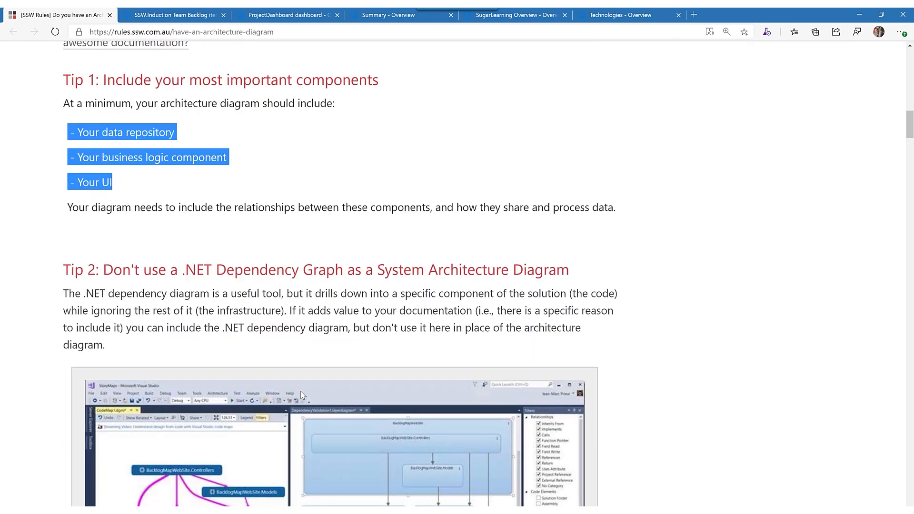
{"action": "scroll", "scroll_direction": "down", "scroll_amount": 3}
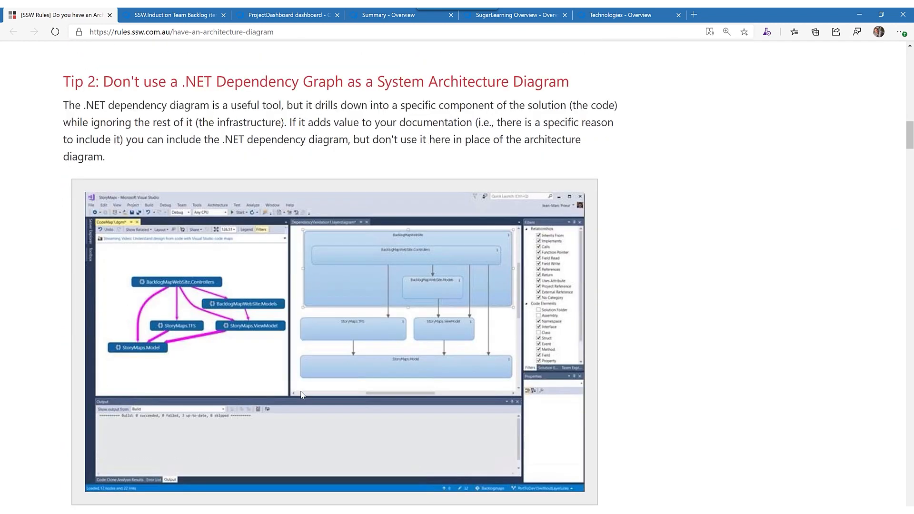
{"action": "scroll", "scroll_direction": "down", "scroll_amount": 3}
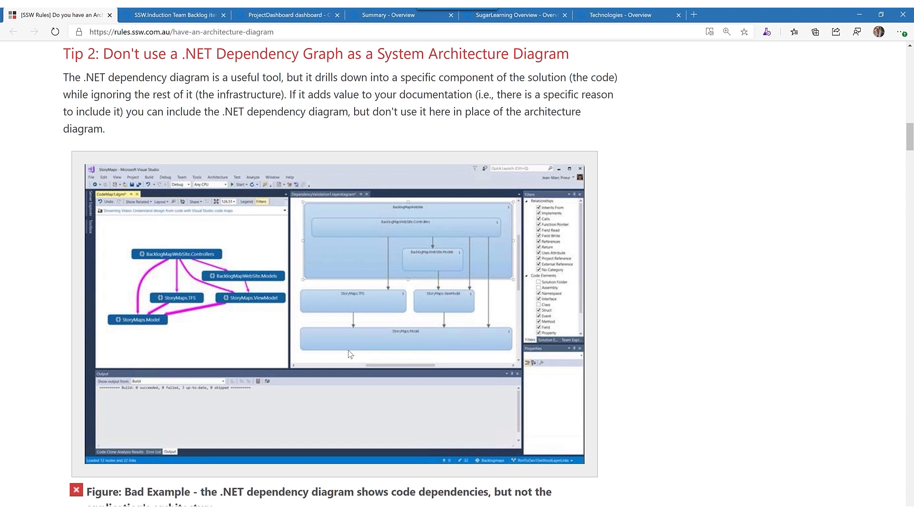
{"action": "mouse_move", "coordinate": [263, 389]}
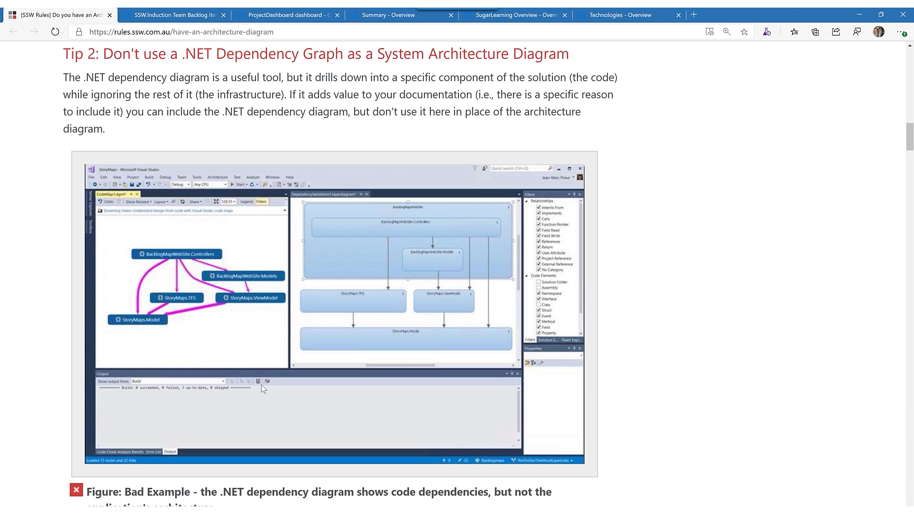
{"action": "mouse_move", "coordinate": [221, 327]}
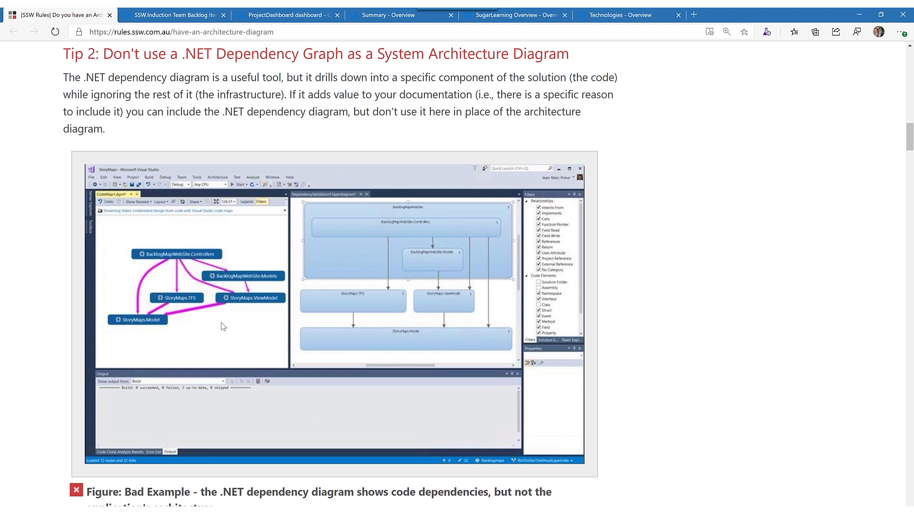
{"action": "mouse_move", "coordinate": [264, 310]}
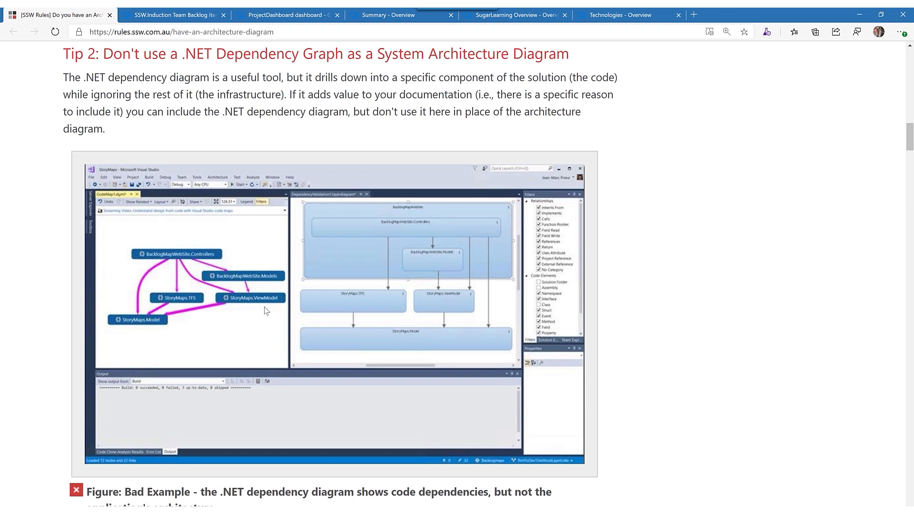
{"action": "mouse_move", "coordinate": [213, 319]}
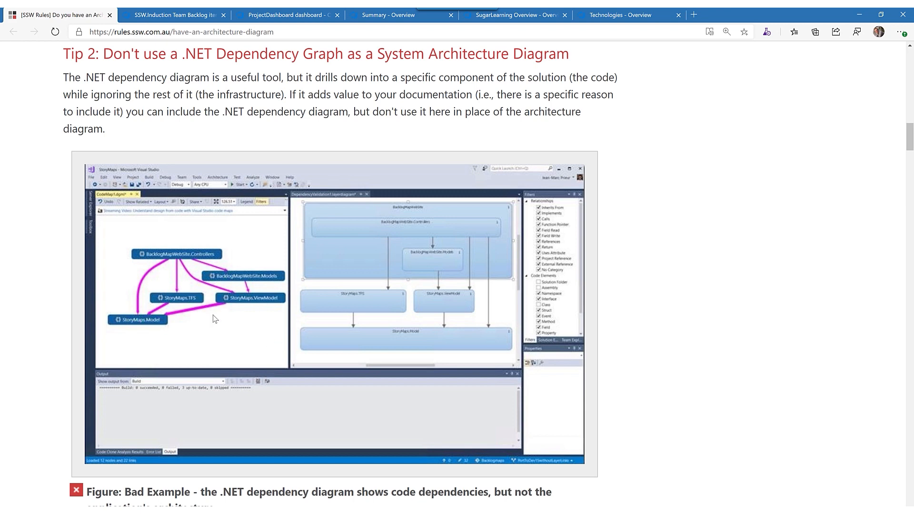
{"action": "scroll", "scroll_direction": "down", "scroll_amount": 3}
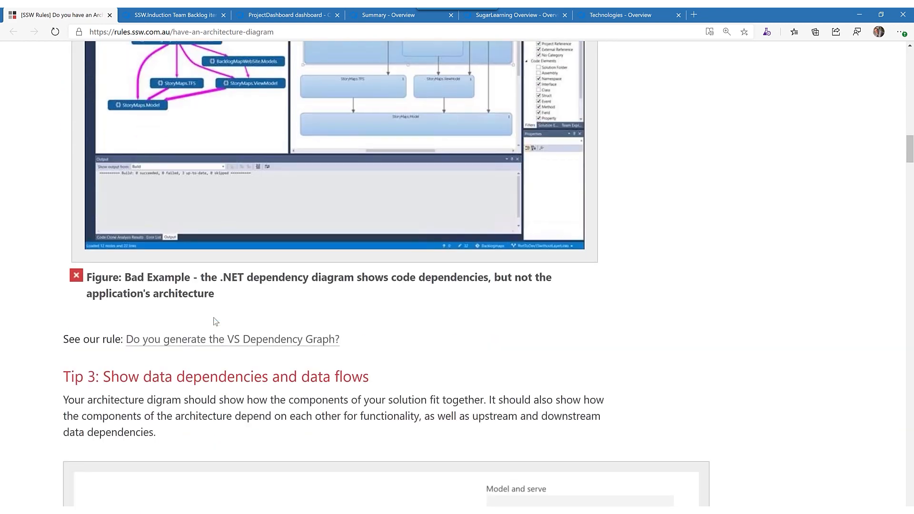
{"action": "scroll", "scroll_direction": "down", "scroll_amount": 3}
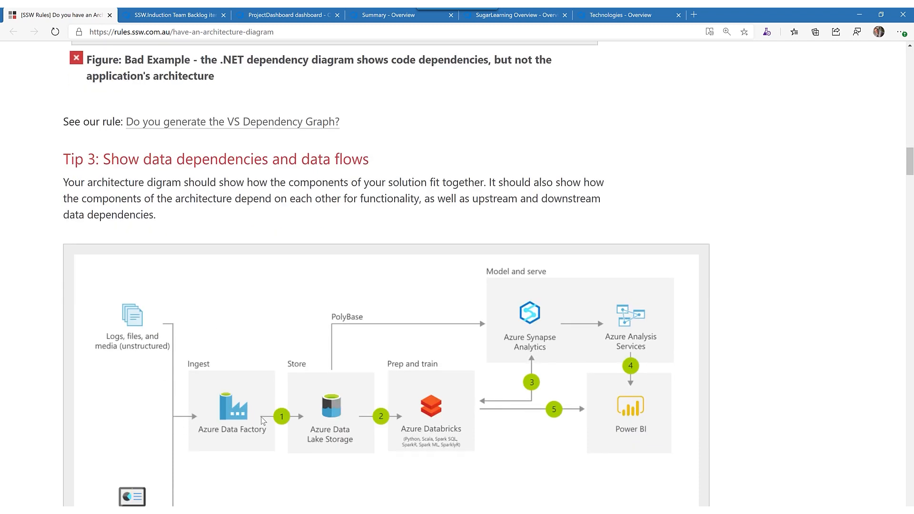
{"action": "scroll", "scroll_direction": "down", "scroll_amount": 3}
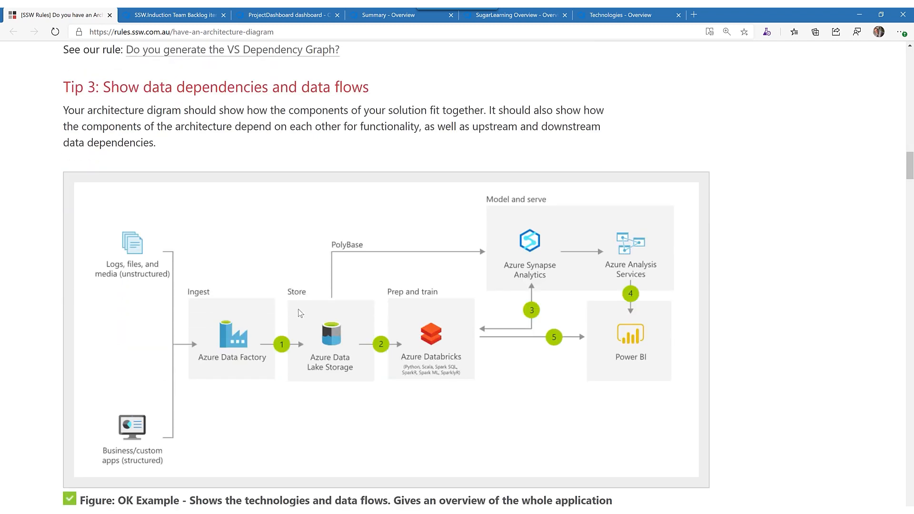
{"action": "mouse_move", "coordinate": [555, 345]}
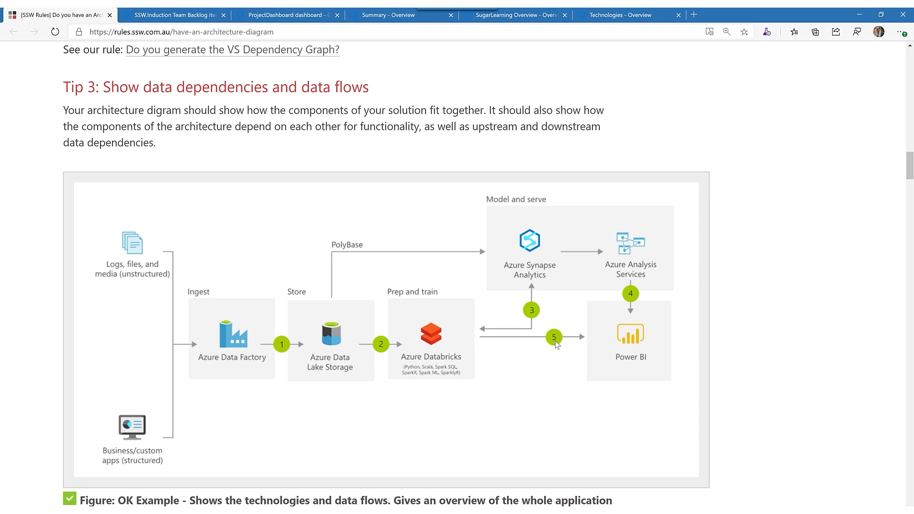
{"action": "mouse_move", "coordinate": [169, 309]}
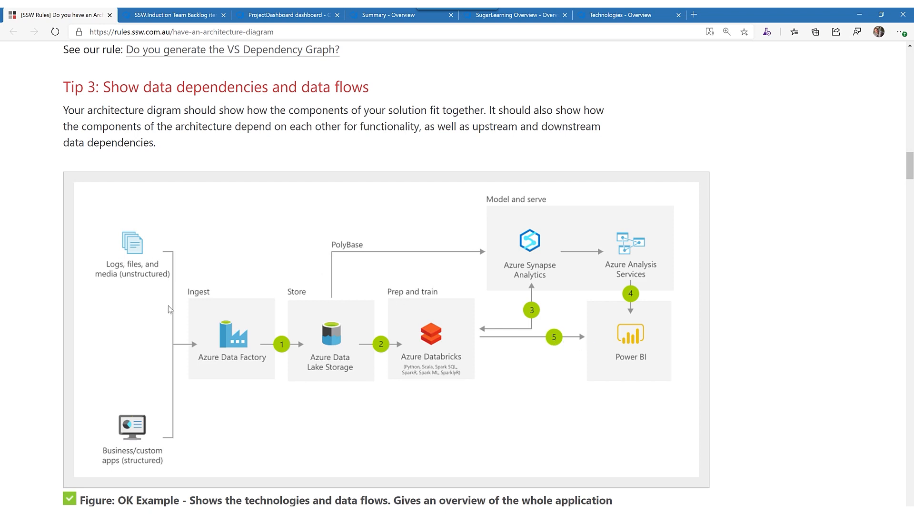
{"action": "scroll", "scroll_direction": "down", "scroll_amount": 3}
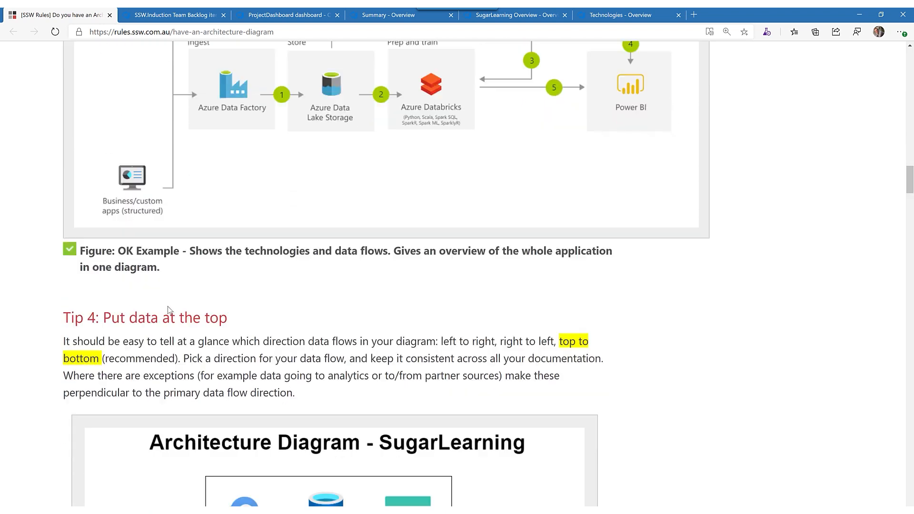
Scroll through the top-to-bottom SugarLearning diagram to the 'Group relevant components' heading.
{"action": "scroll", "scroll_direction": "down", "scroll_amount": 3}
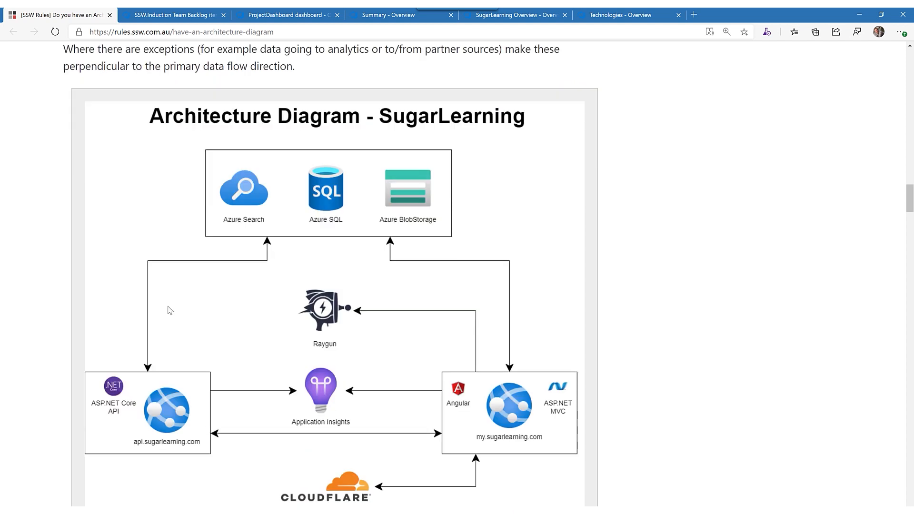
{"action": "scroll", "scroll_direction": "up", "scroll_amount": 3}
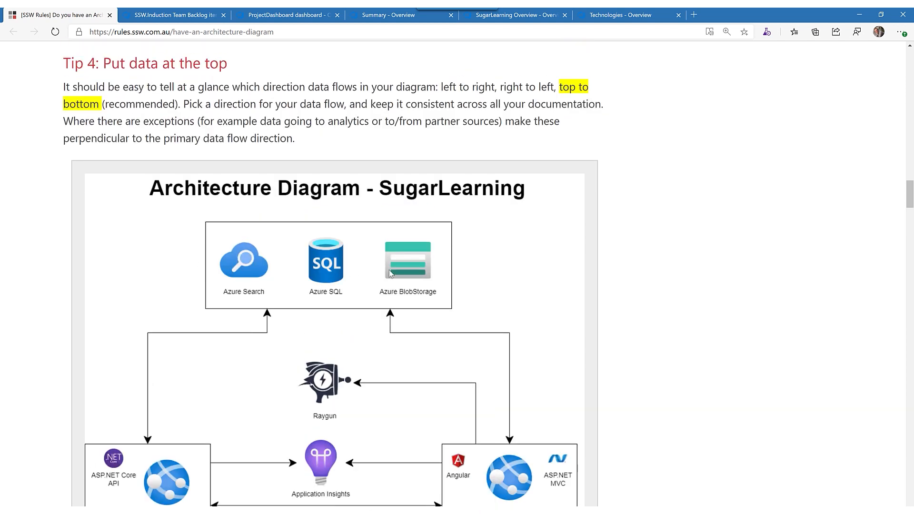
{"action": "mouse_move", "coordinate": [262, 284]}
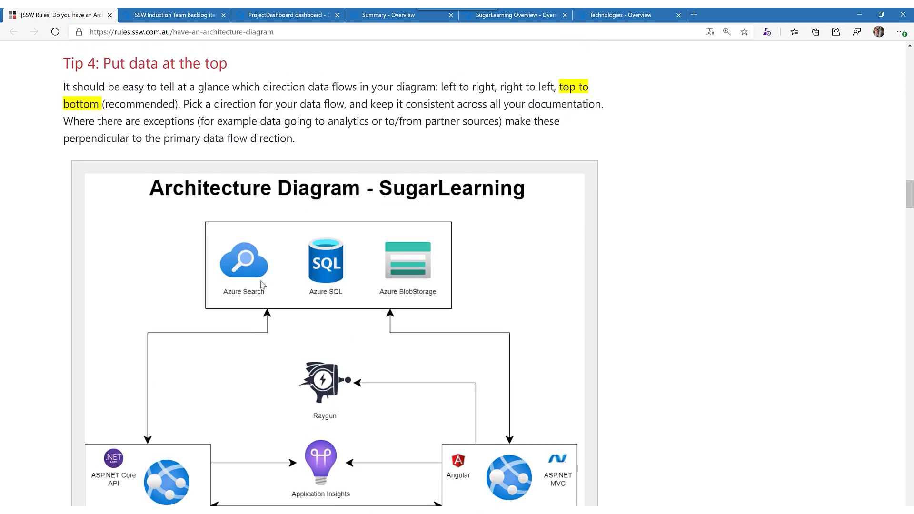
{"action": "mouse_move", "coordinate": [466, 203]}
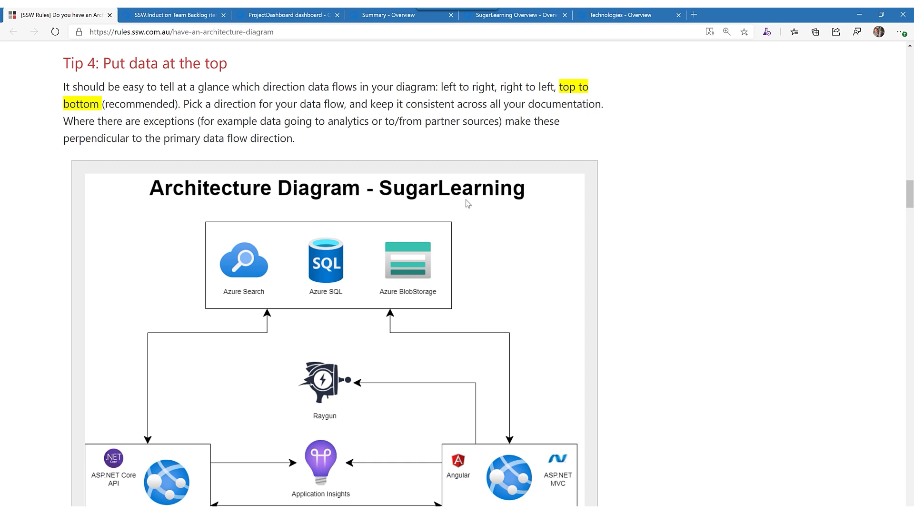
{"action": "scroll", "scroll_direction": "down", "scroll_amount": 3}
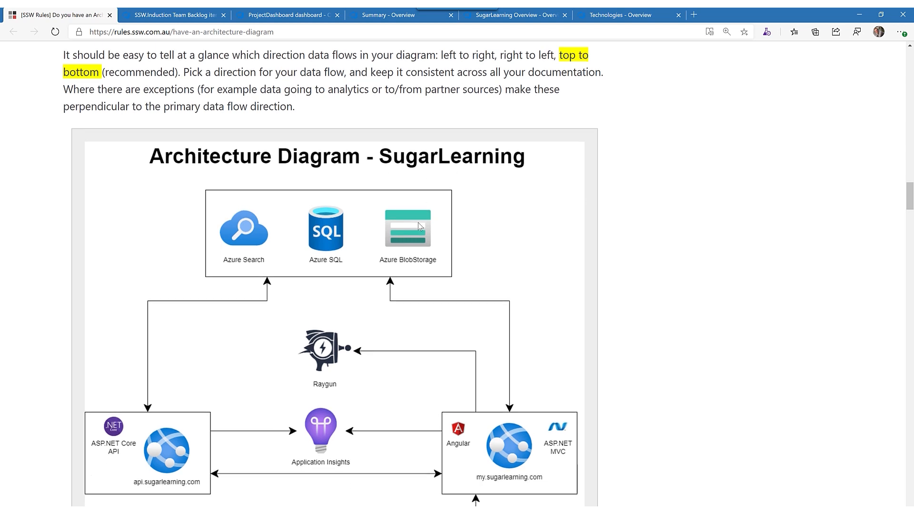
{"action": "scroll", "scroll_direction": "down", "scroll_amount": 3}
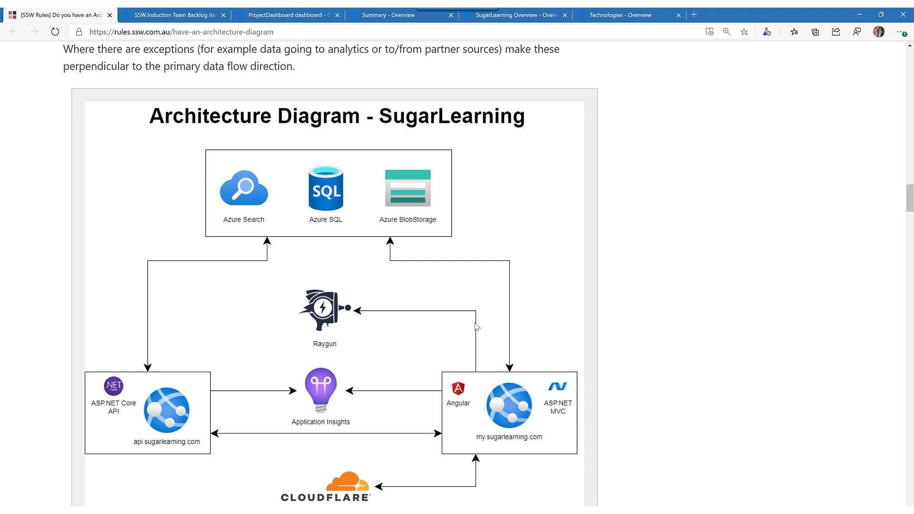
{"action": "scroll", "scroll_direction": "down", "scroll_amount": 3}
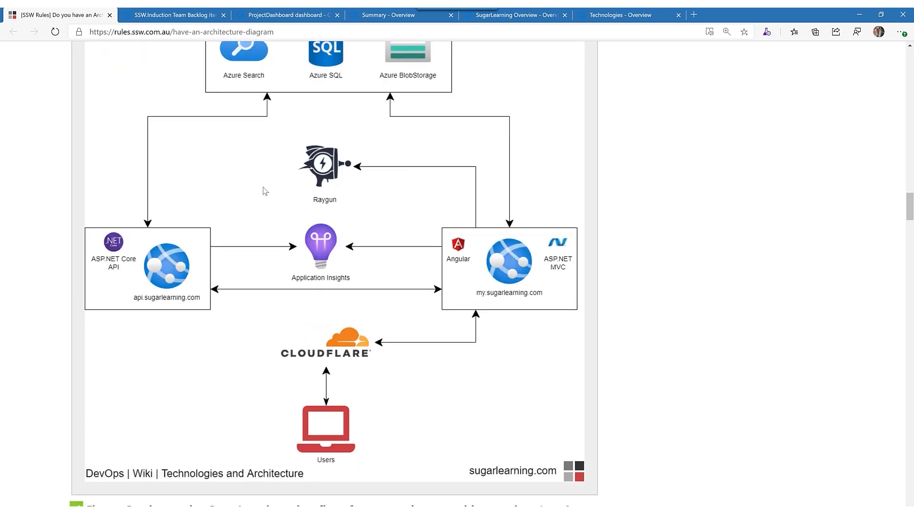
{"action": "mouse_move", "coordinate": [268, 354]}
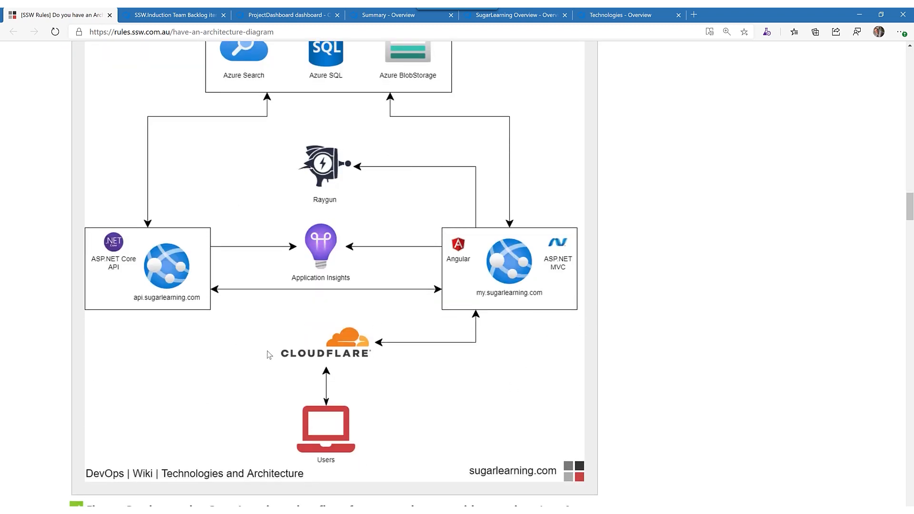
{"action": "mouse_move", "coordinate": [300, 330]}
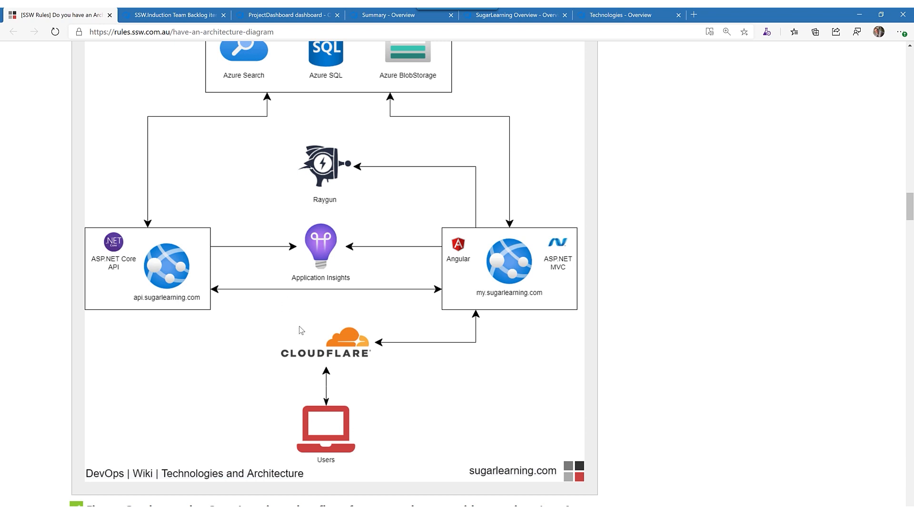
{"action": "scroll", "scroll_direction": "down", "scroll_amount": 3}
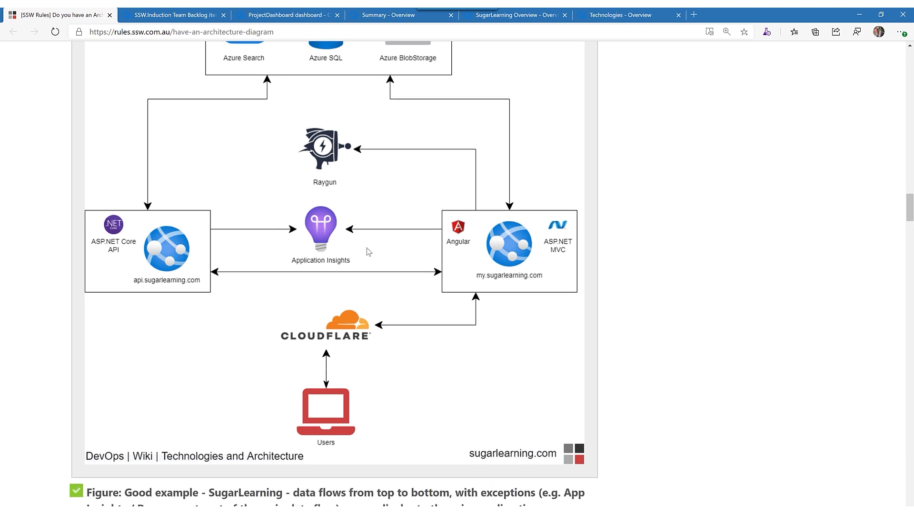
{"action": "scroll", "scroll_direction": "down", "scroll_amount": 3}
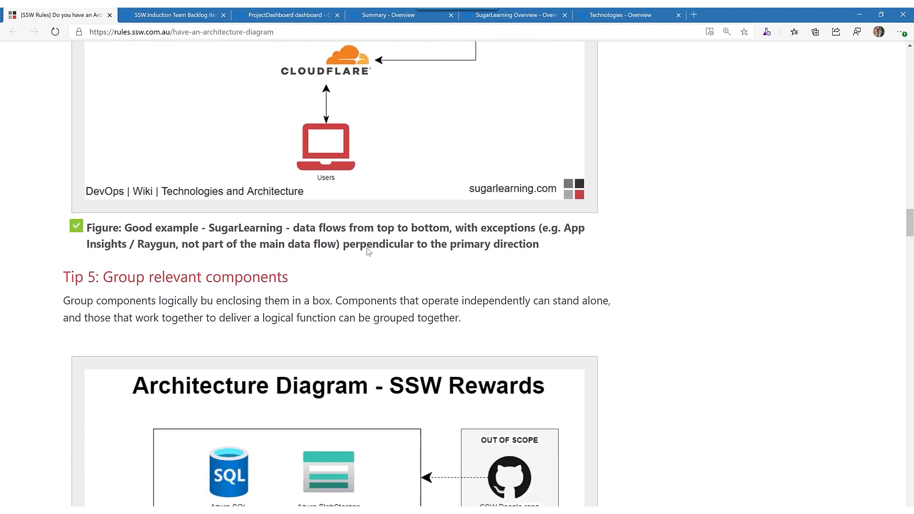
{"action": "scroll", "scroll_direction": "down", "scroll_amount": 3}
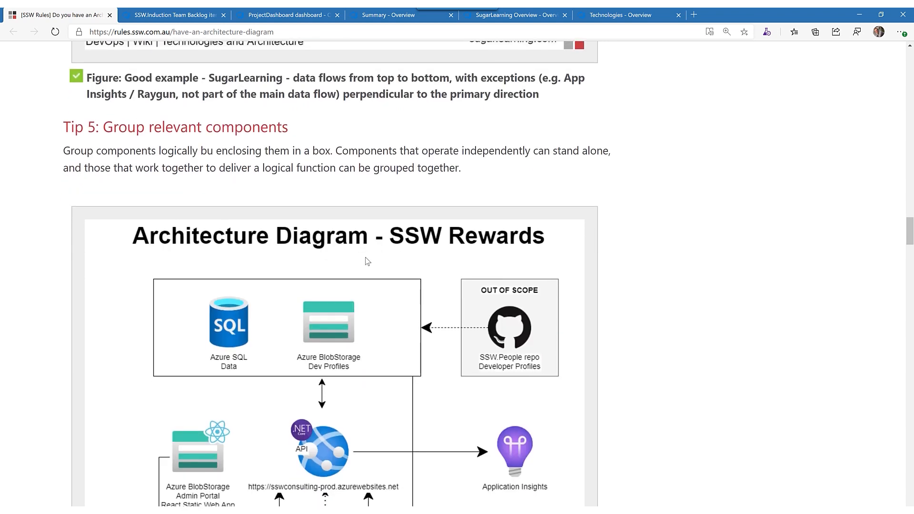
{"action": "scroll", "scroll_direction": "down", "scroll_amount": 3}
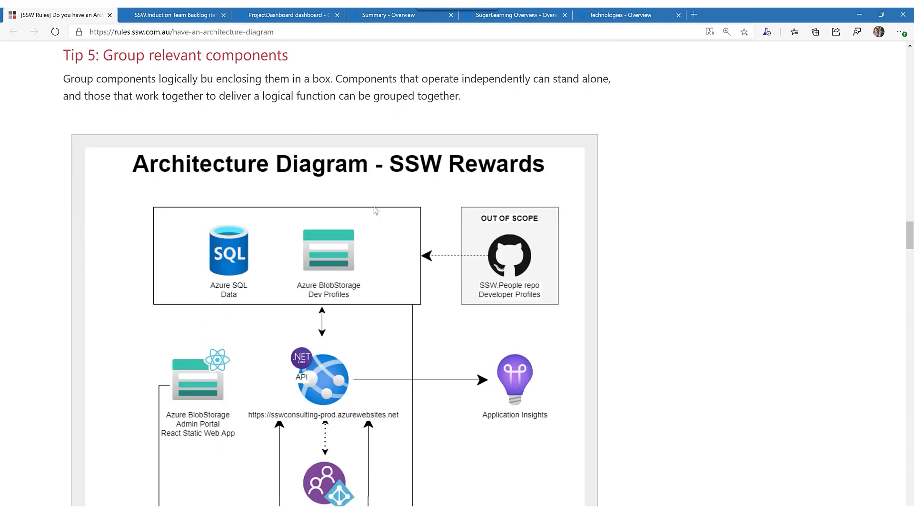
{"action": "mouse_move", "coordinate": [426, 262]}
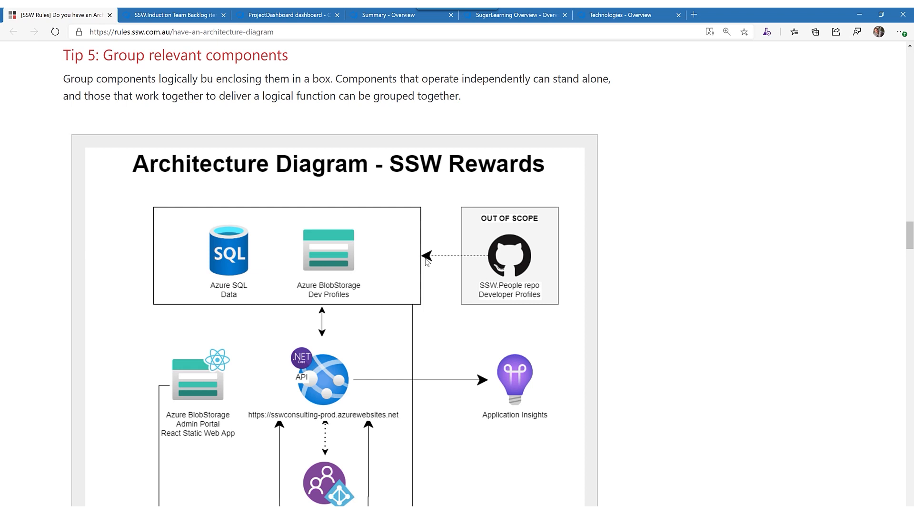
{"action": "mouse_move", "coordinate": [396, 352]}
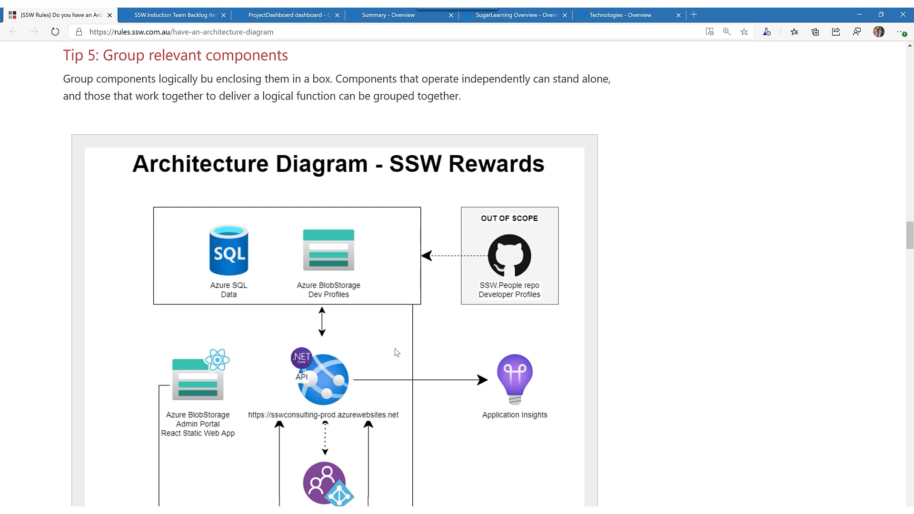
{"action": "mouse_move", "coordinate": [474, 230]}
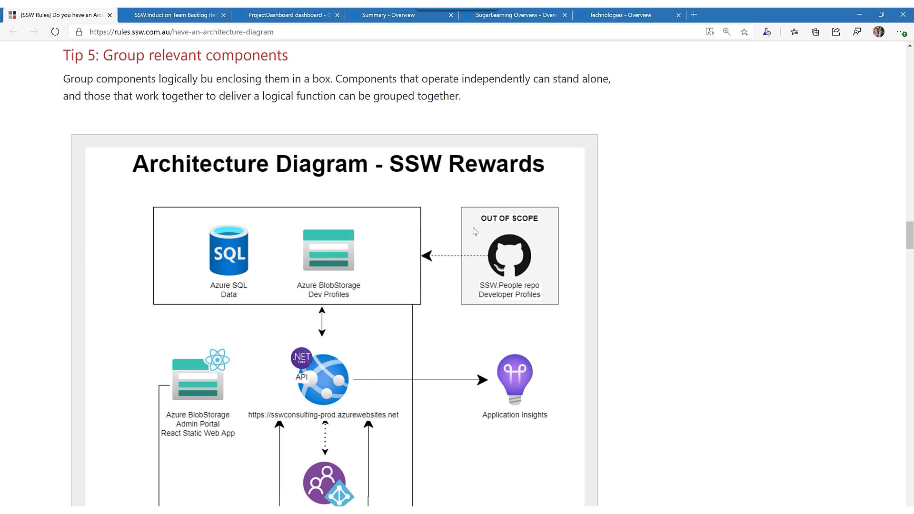
{"action": "mouse_move", "coordinate": [533, 323]}
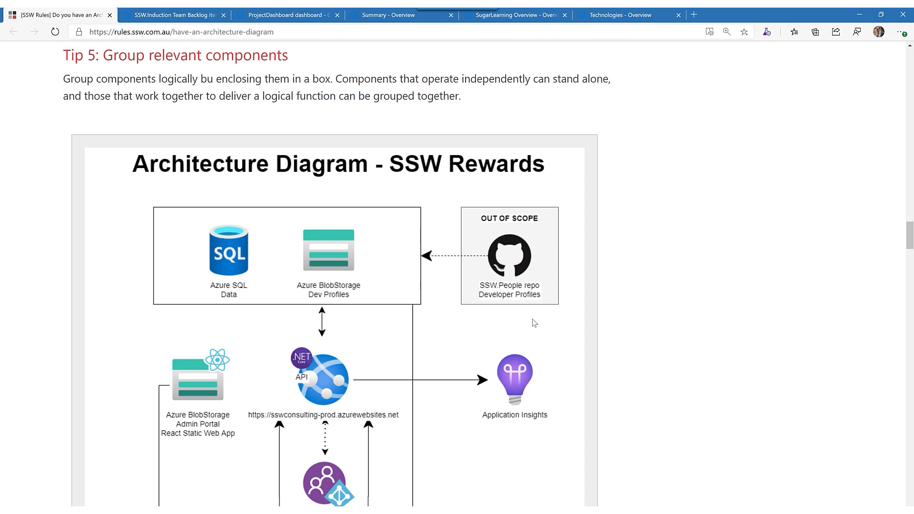
{"action": "mouse_move", "coordinate": [505, 323]}
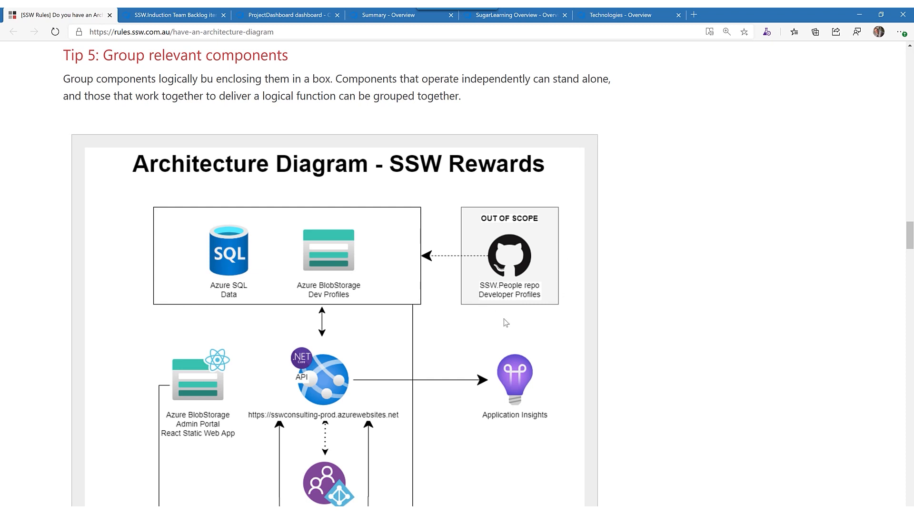
{"action": "mouse_move", "coordinate": [501, 314]}
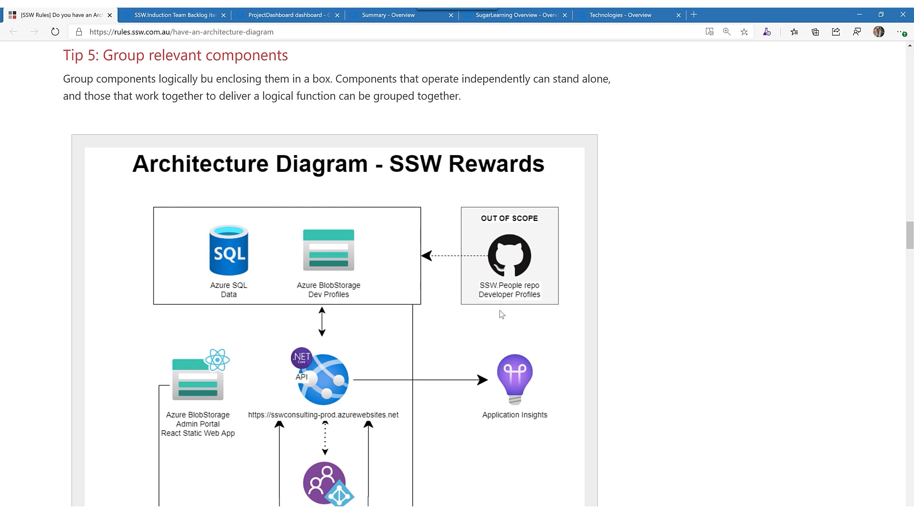
{"action": "mouse_move", "coordinate": [539, 368]}
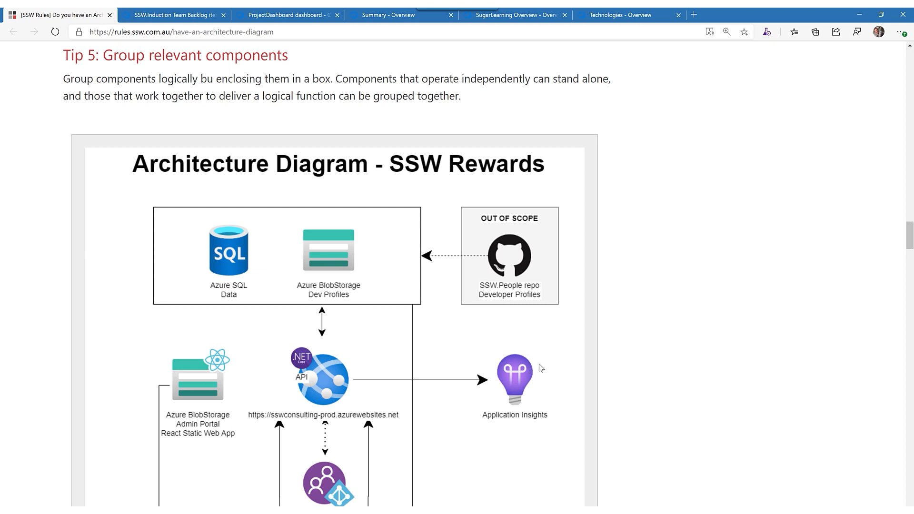
{"action": "scroll", "scroll_direction": "down", "scroll_amount": 3}
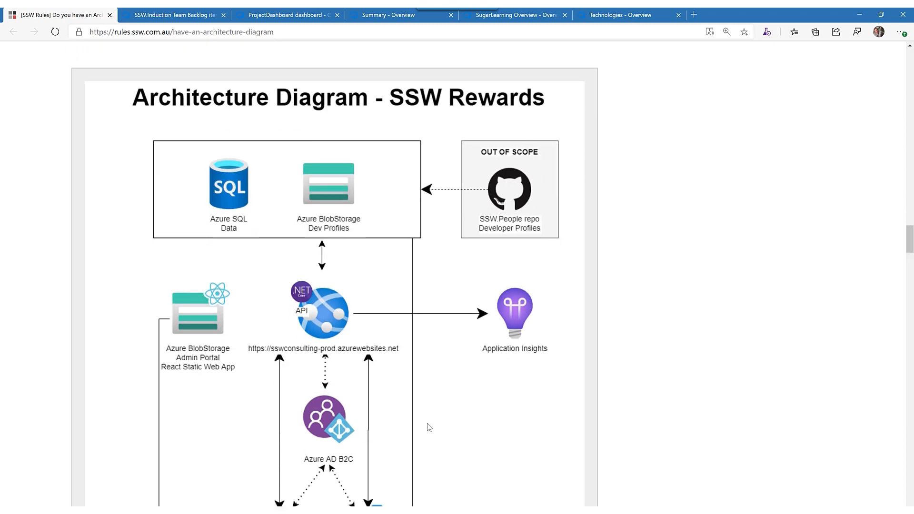
Scroll past the Rewards diagram to Tip 6's hand-drawn SSW Rewards sketch and Office Lens tip.
{"action": "scroll", "scroll_direction": "down", "scroll_amount": 3}
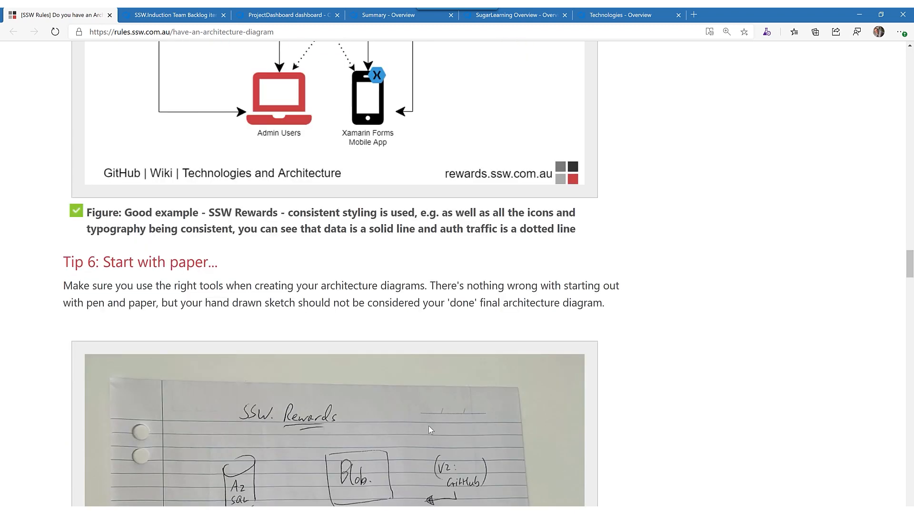
{"action": "scroll", "scroll_direction": "down", "scroll_amount": 3}
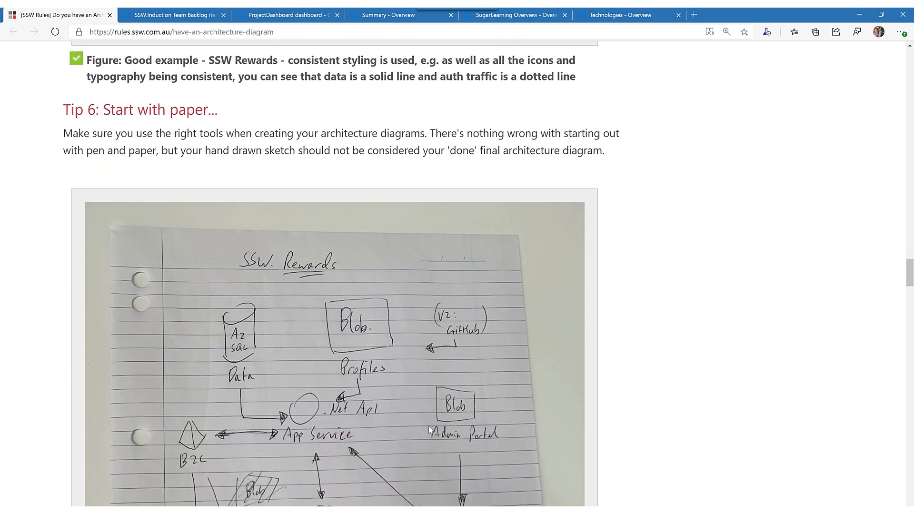
{"action": "scroll", "scroll_direction": "down", "scroll_amount": 3}
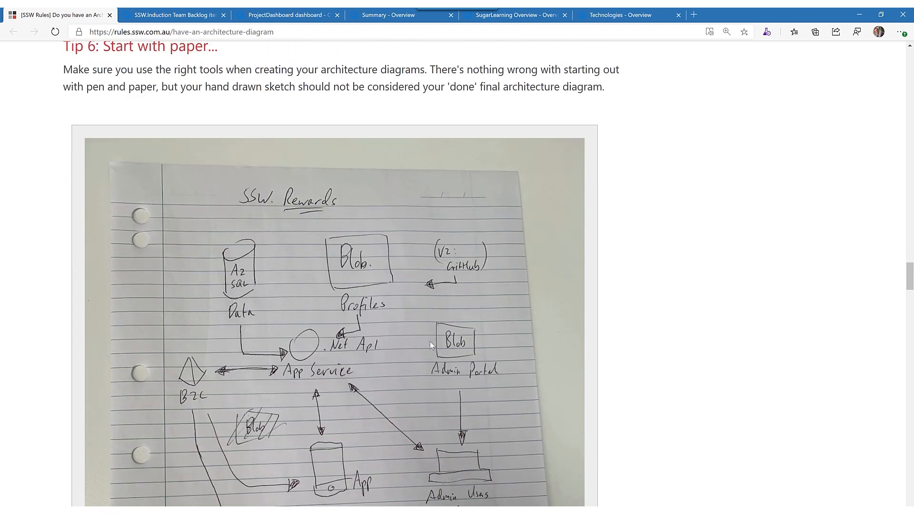
{"action": "mouse_move", "coordinate": [420, 363]}
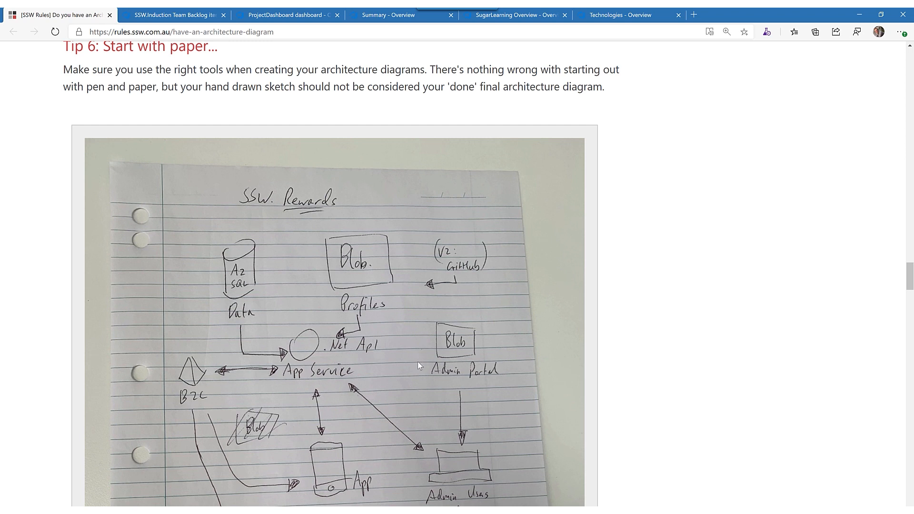
{"action": "mouse_move", "coordinate": [413, 345]}
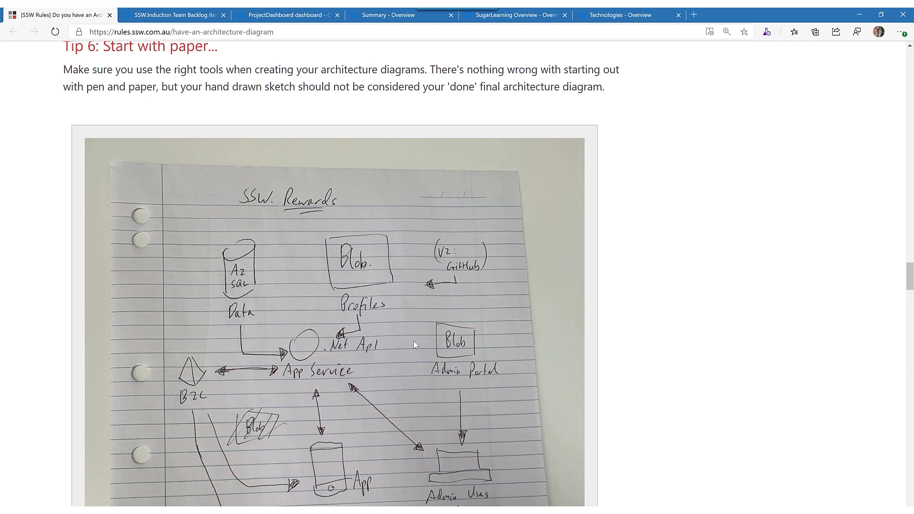
{"action": "scroll", "scroll_direction": "down", "scroll_amount": 3}
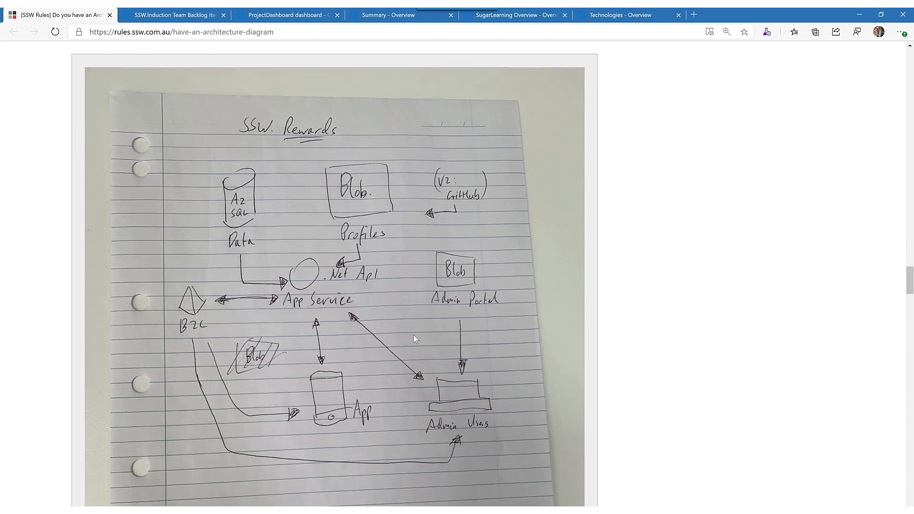
{"action": "scroll", "scroll_direction": "down", "scroll_amount": 3}
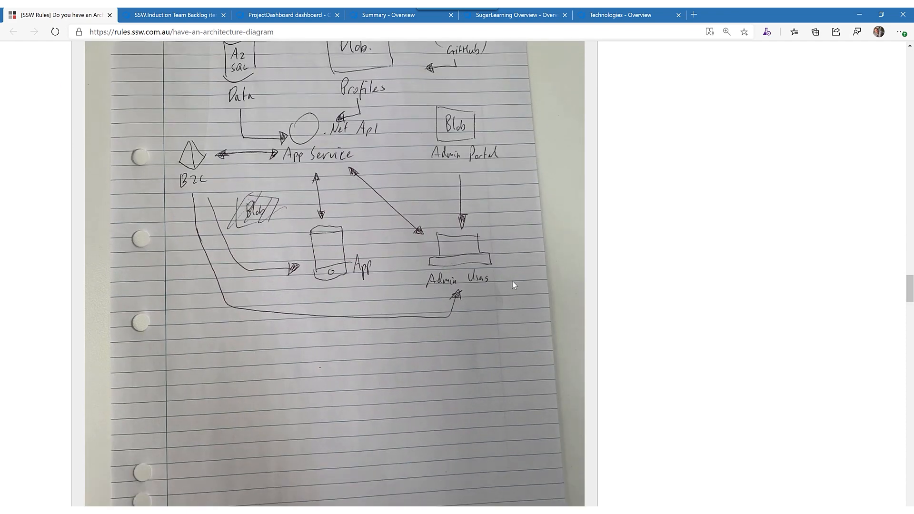
{"action": "scroll", "scroll_direction": "down", "scroll_amount": 3}
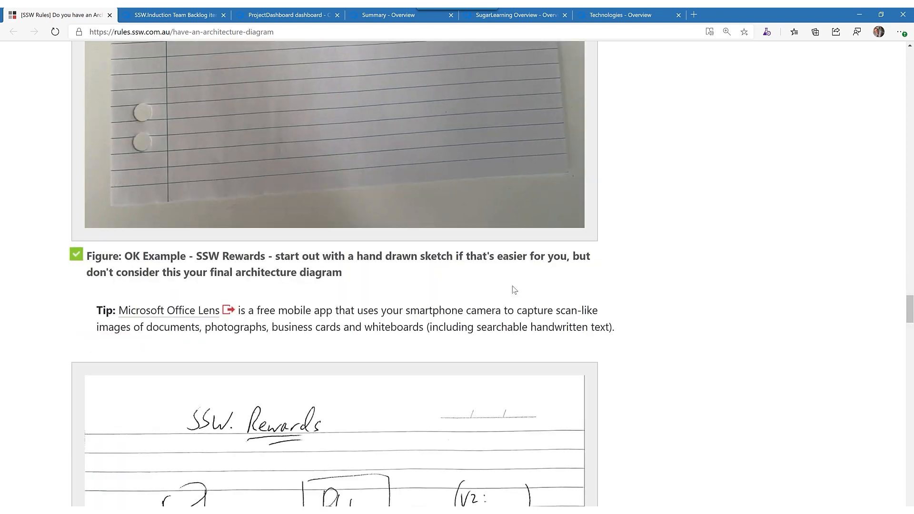
{"action": "scroll", "scroll_direction": "down", "scroll_amount": 3}
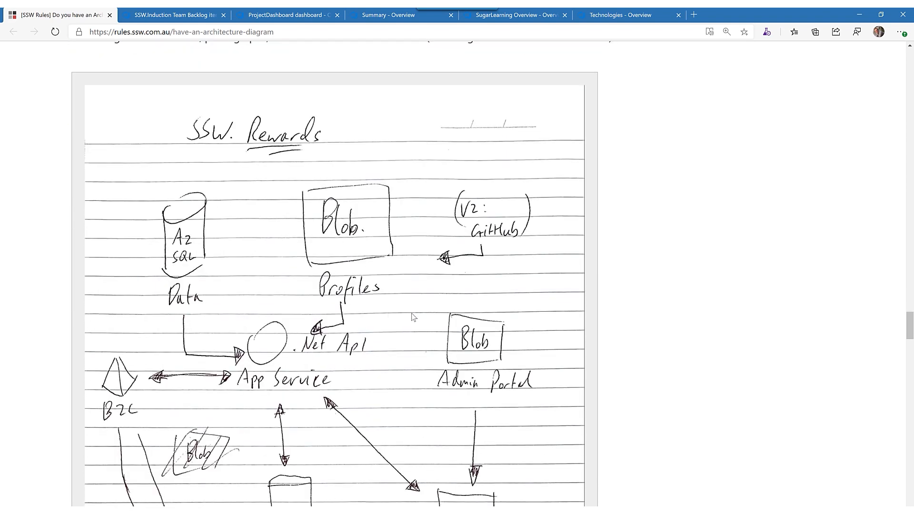
{"action": "scroll", "scroll_direction": "down", "scroll_amount": 3}
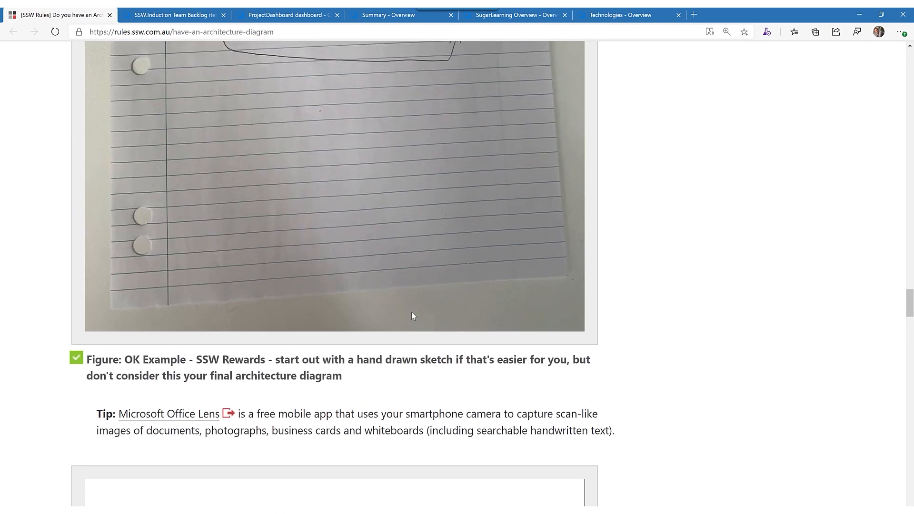
{"action": "scroll", "scroll_direction": "up", "scroll_amount": 3}
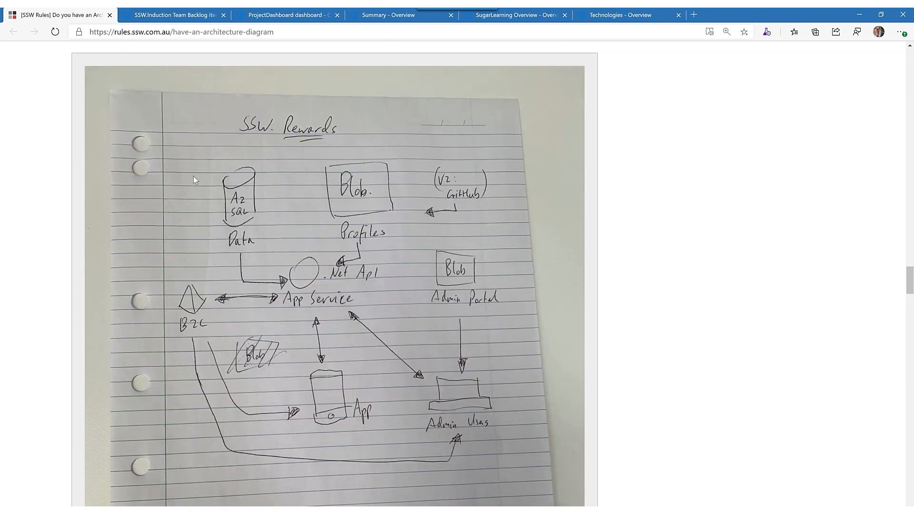
{"action": "scroll", "scroll_direction": "down", "scroll_amount": 3}
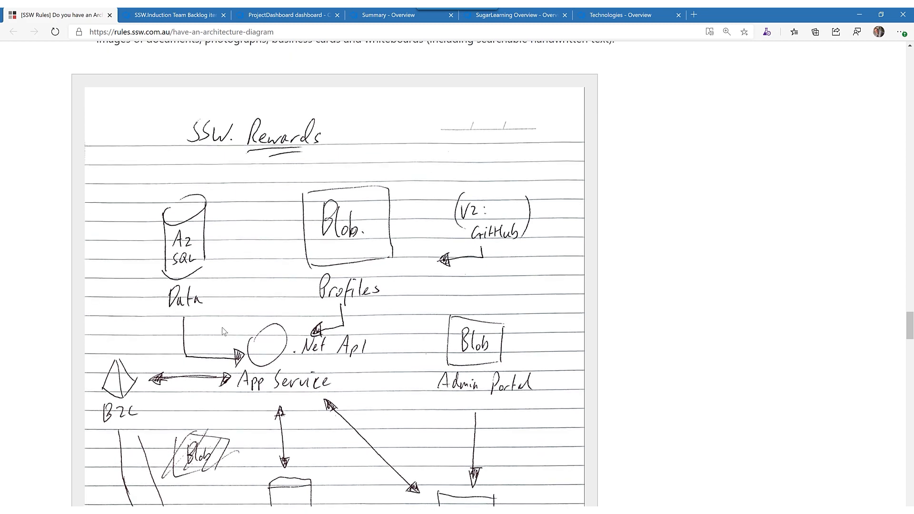
Scroll past the Office Lens scan to Tip 7 and the full SSW TimePro architecture diagram.
{"action": "scroll", "scroll_direction": "down", "scroll_amount": 3}
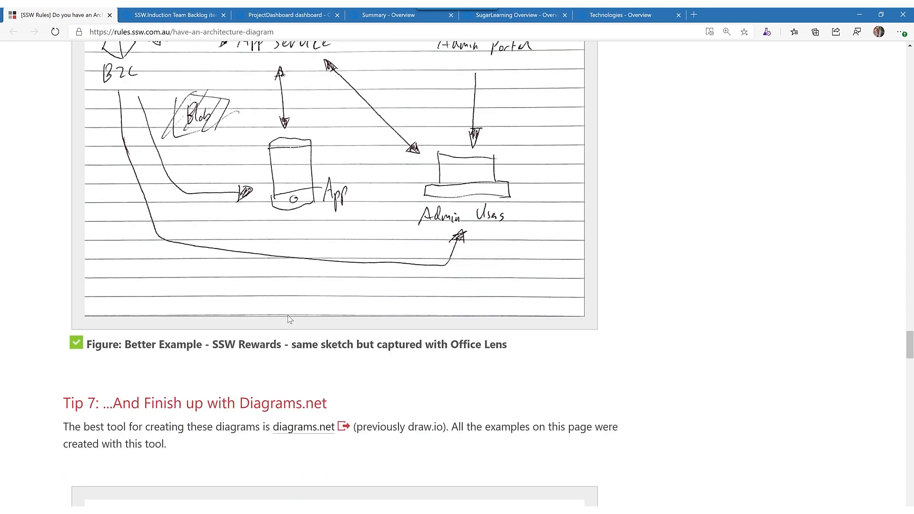
{"action": "scroll", "scroll_direction": "down", "scroll_amount": 3}
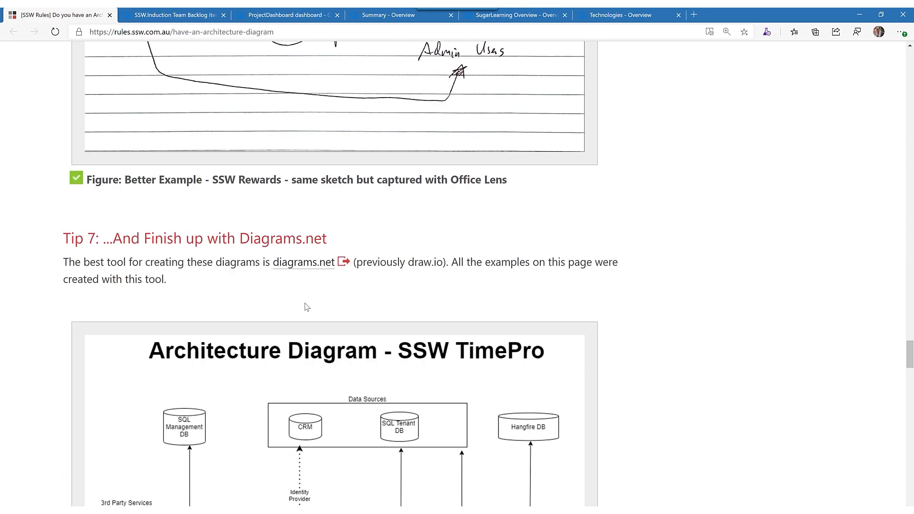
{"action": "scroll", "scroll_direction": "down", "scroll_amount": 3}
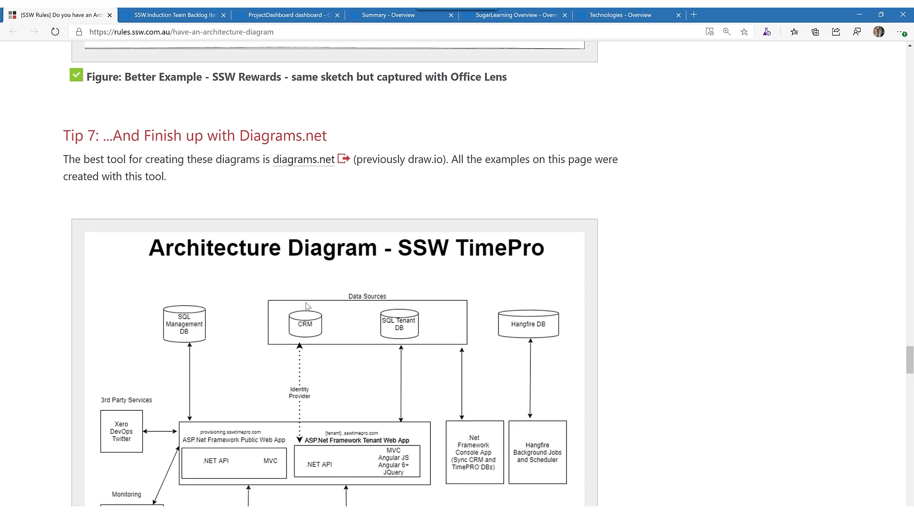
{"action": "scroll", "scroll_direction": "down", "scroll_amount": 3}
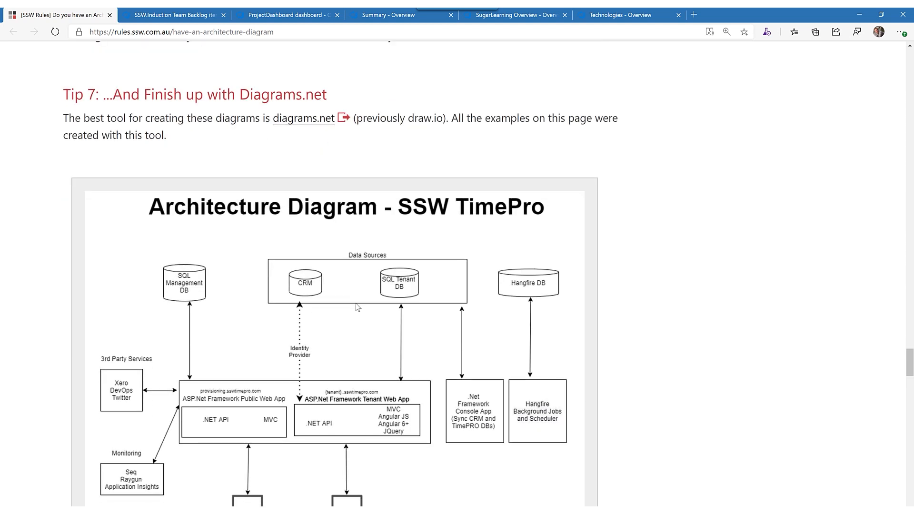
{"action": "scroll", "scroll_direction": "down", "scroll_amount": 3}
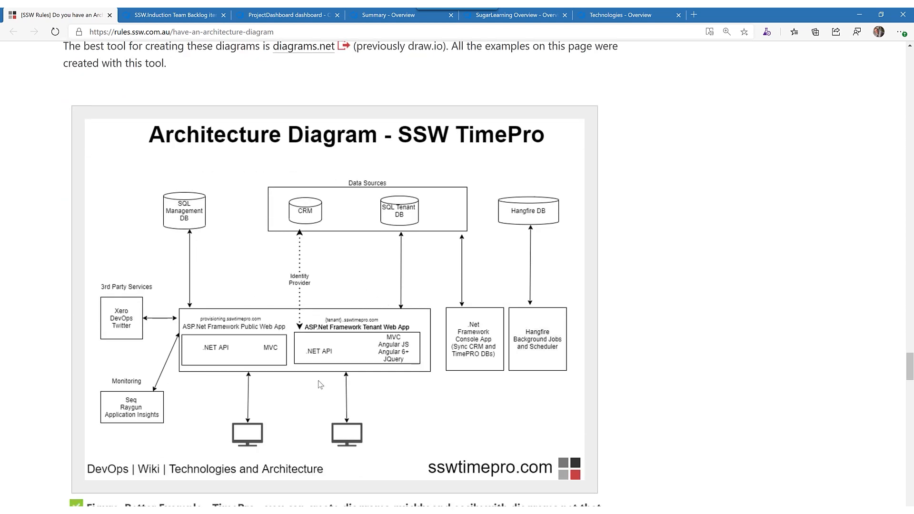
{"action": "mouse_move", "coordinate": [364, 260]}
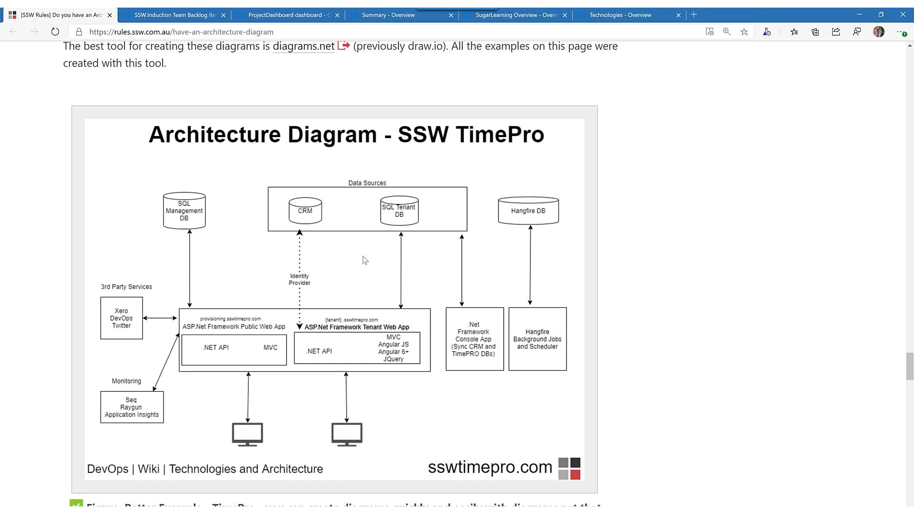
{"action": "mouse_move", "coordinate": [465, 168]}
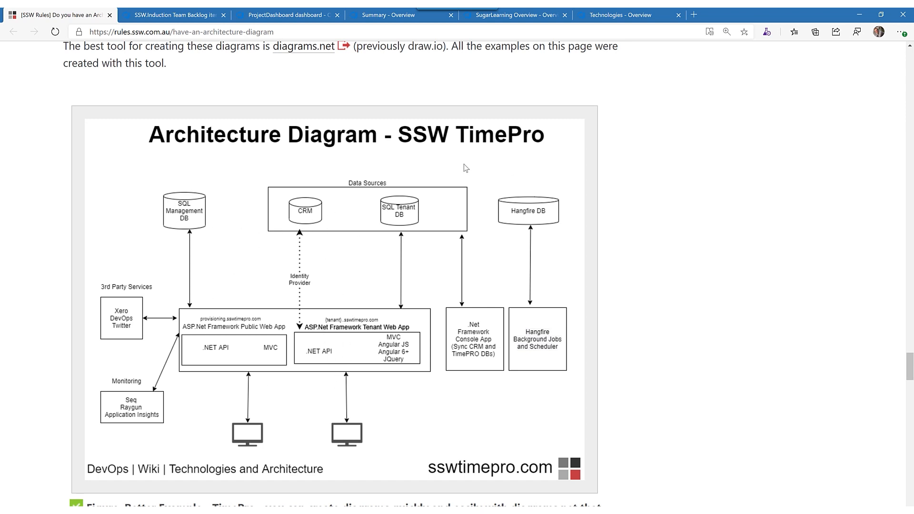
Scroll past the TimePro figure to the Auctions diagram screenshot embedded in VS Code.
{"action": "scroll", "scroll_direction": "down", "scroll_amount": 3}
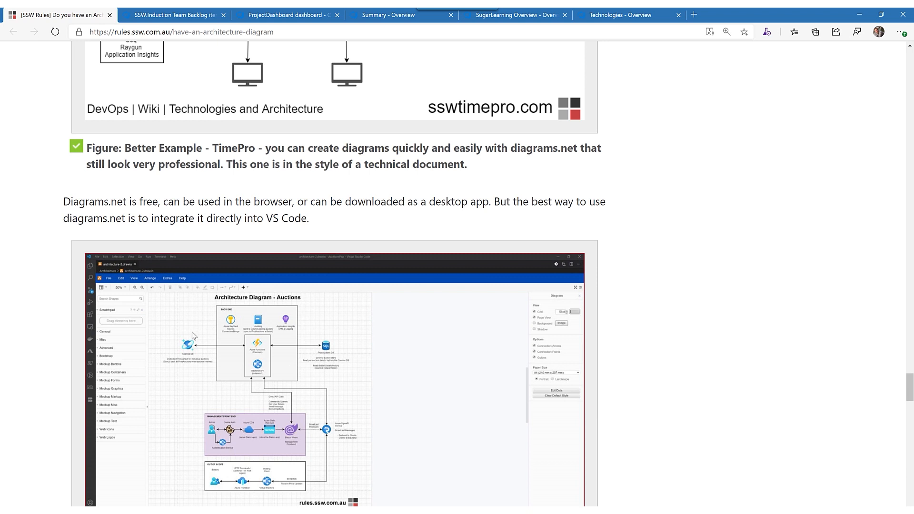
{"action": "mouse_move", "coordinate": [176, 343]}
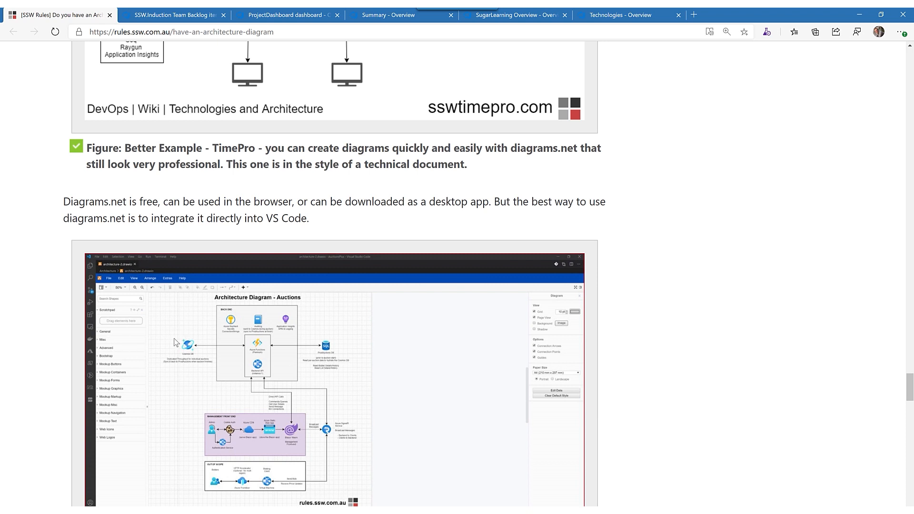
{"action": "mouse_move", "coordinate": [198, 417]}
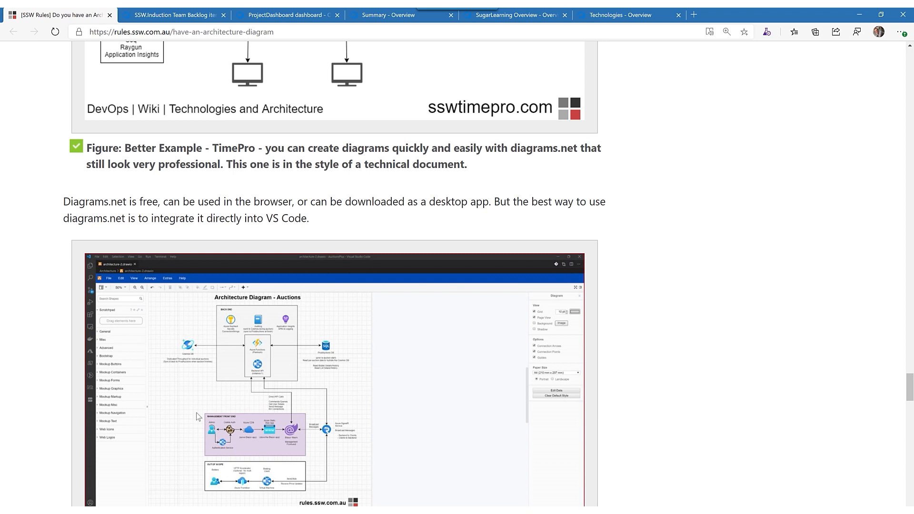
{"action": "mouse_move", "coordinate": [258, 360]}
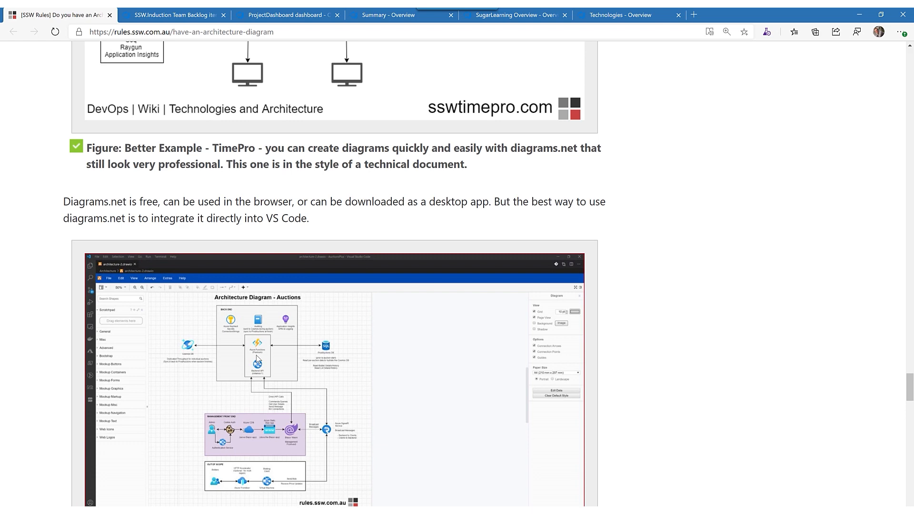
{"action": "scroll", "scroll_direction": "down", "scroll_amount": 3}
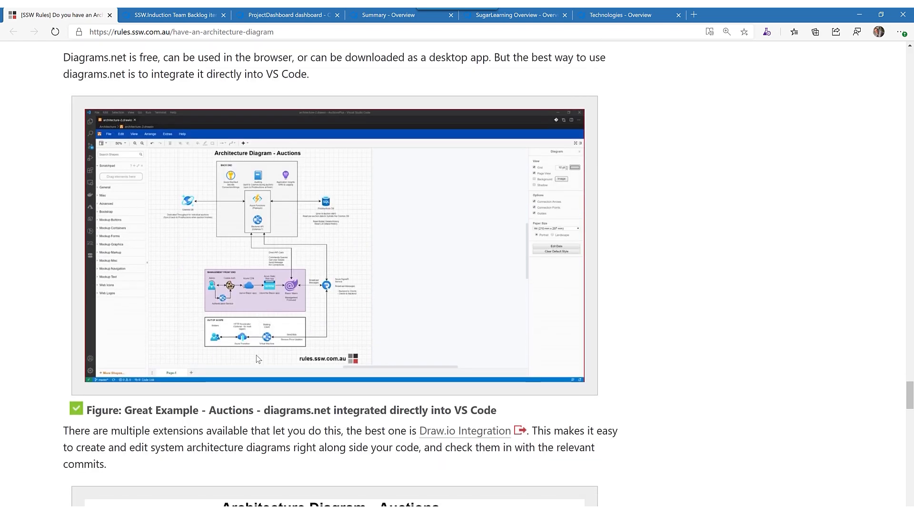
Scroll past the full Auctions architecture diagram to its Good Example caption and Tip 8.
{"action": "scroll", "scroll_direction": "down", "scroll_amount": 3}
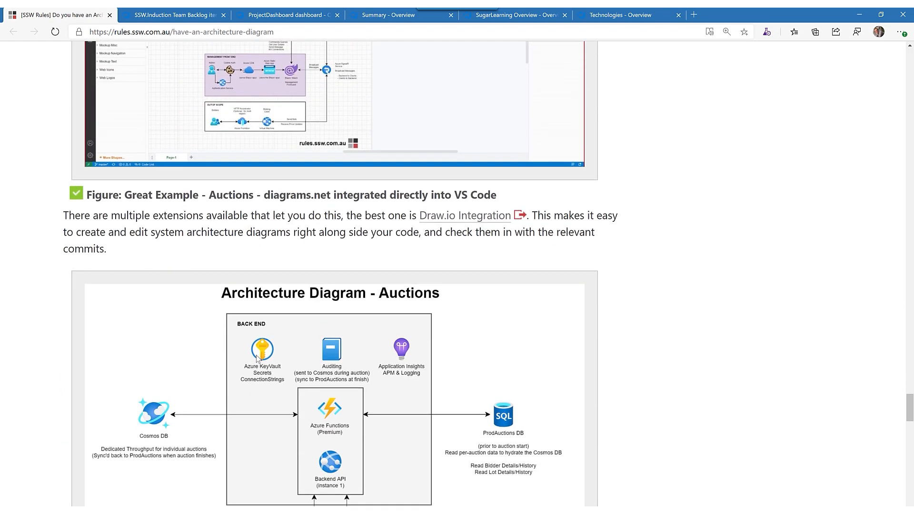
{"action": "scroll", "scroll_direction": "down", "scroll_amount": 3}
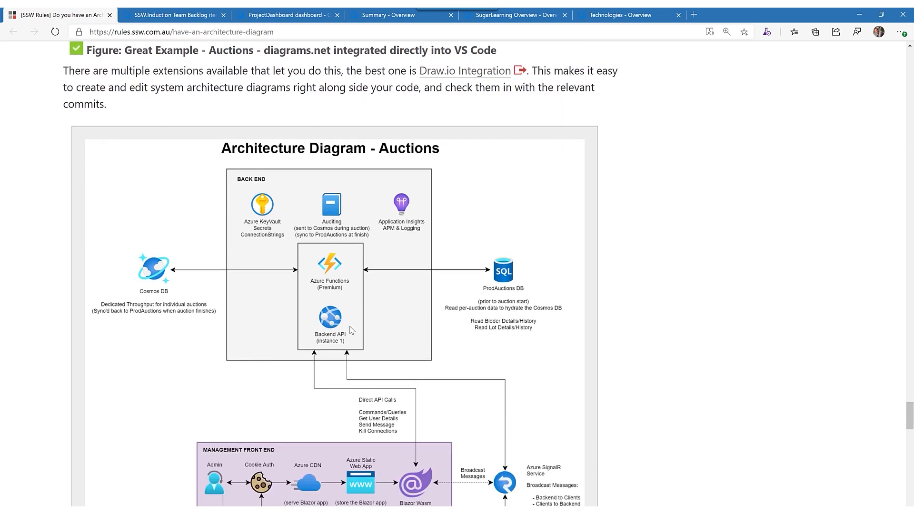
{"action": "scroll", "scroll_direction": "down", "scroll_amount": 3}
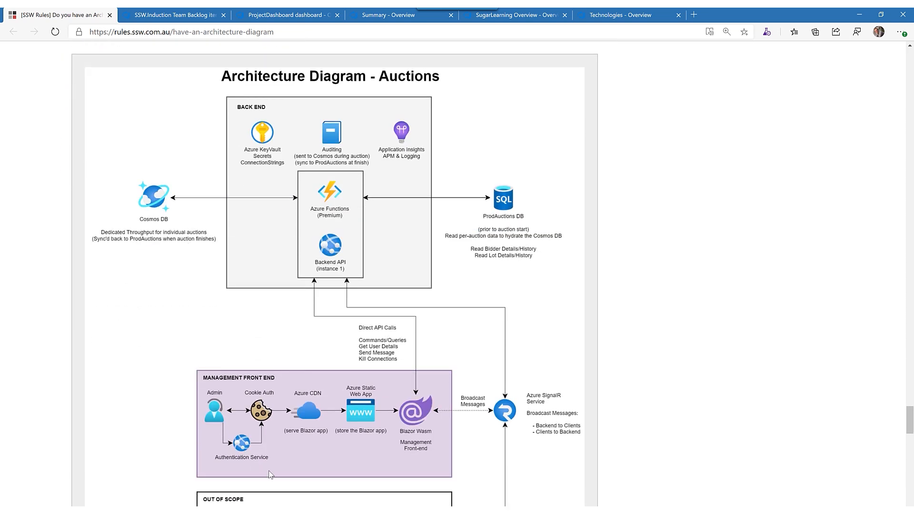
{"action": "mouse_move", "coordinate": [407, 439]}
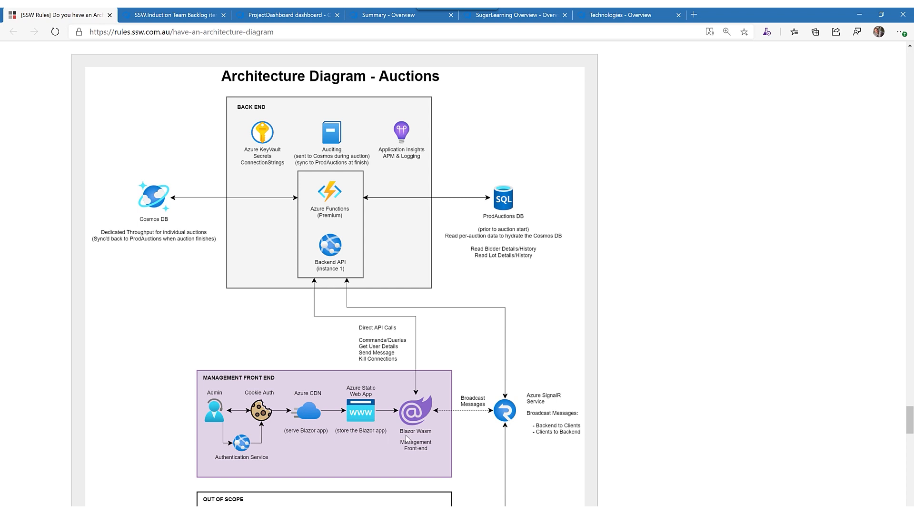
{"action": "mouse_move", "coordinate": [253, 346]}
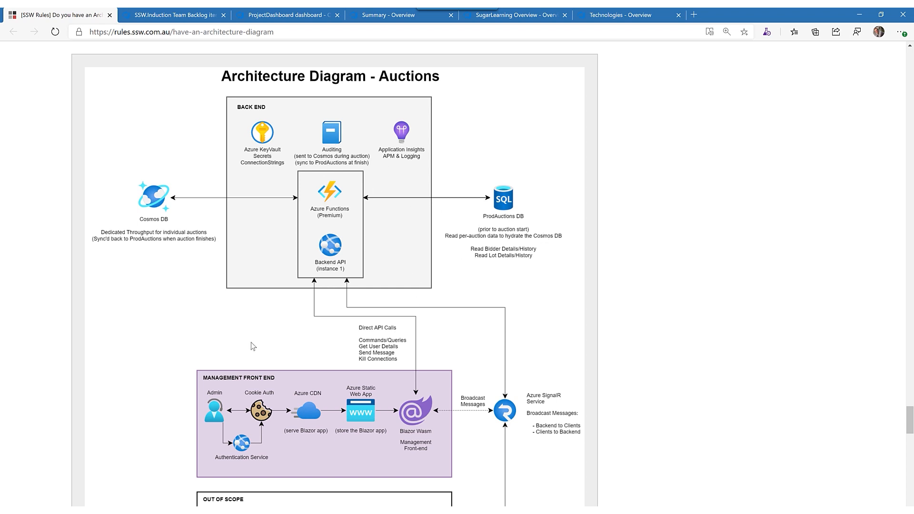
{"action": "scroll", "scroll_direction": "down", "scroll_amount": 3}
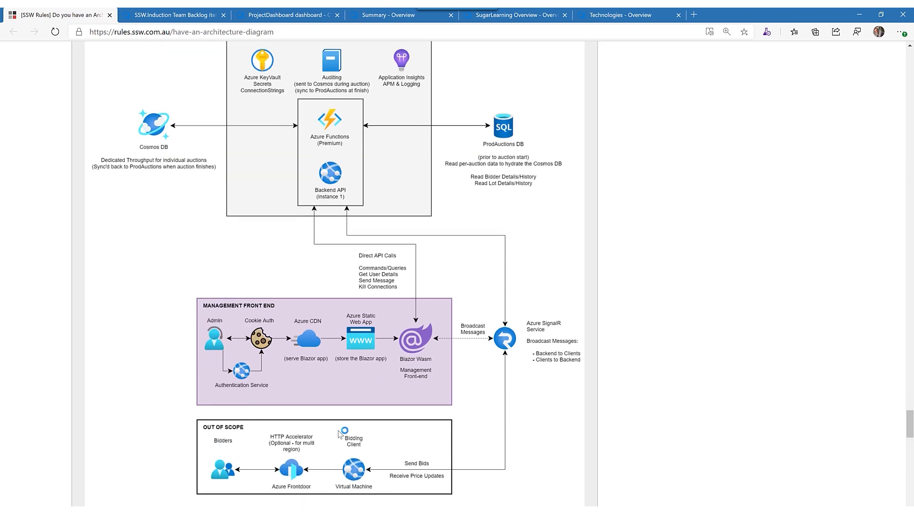
{"action": "scroll", "scroll_direction": "down", "scroll_amount": 3}
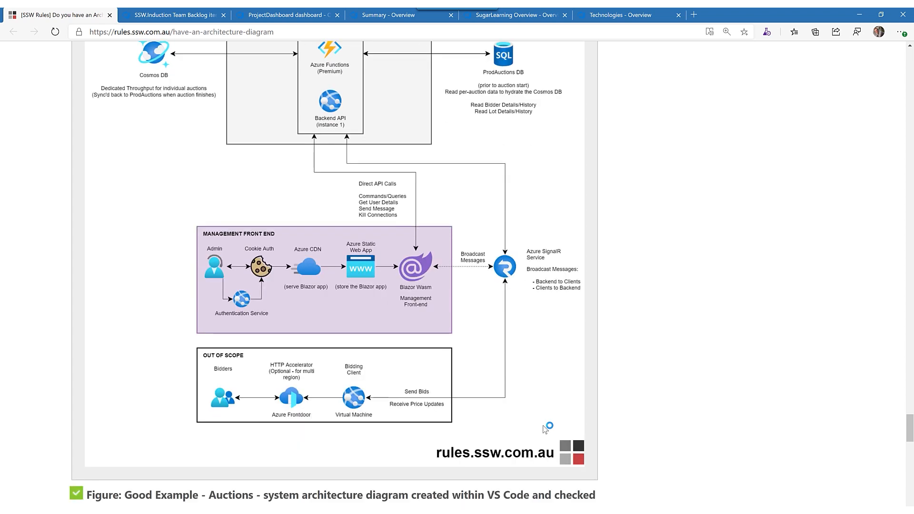
{"action": "scroll", "scroll_direction": "down", "scroll_amount": 3}
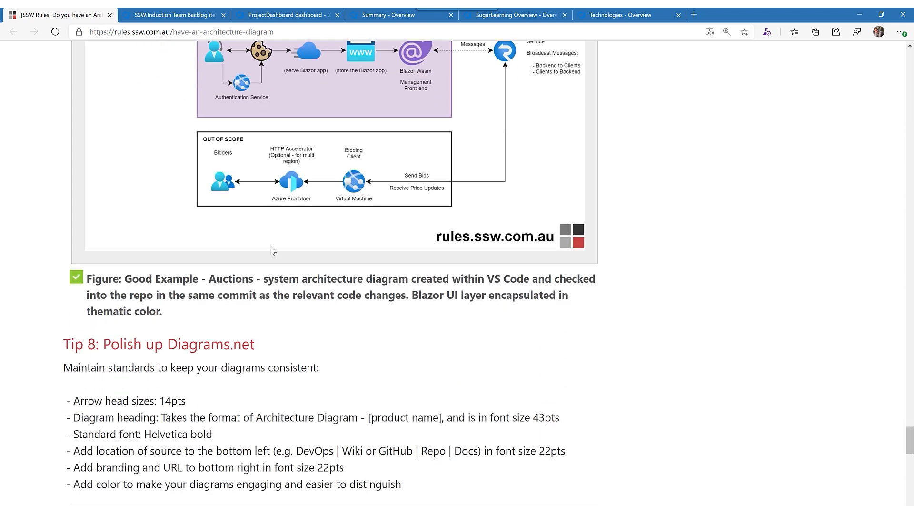
{"action": "mouse_move", "coordinate": [81, 401]}
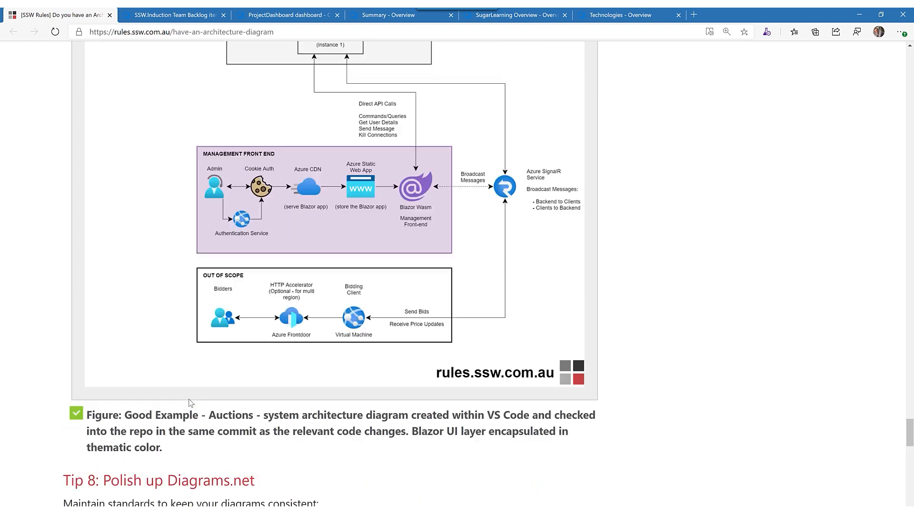
Scroll through Tip 8's Diagrams.net standards down to the last item on adding color.
{"action": "scroll", "scroll_direction": "up", "scroll_amount": 3}
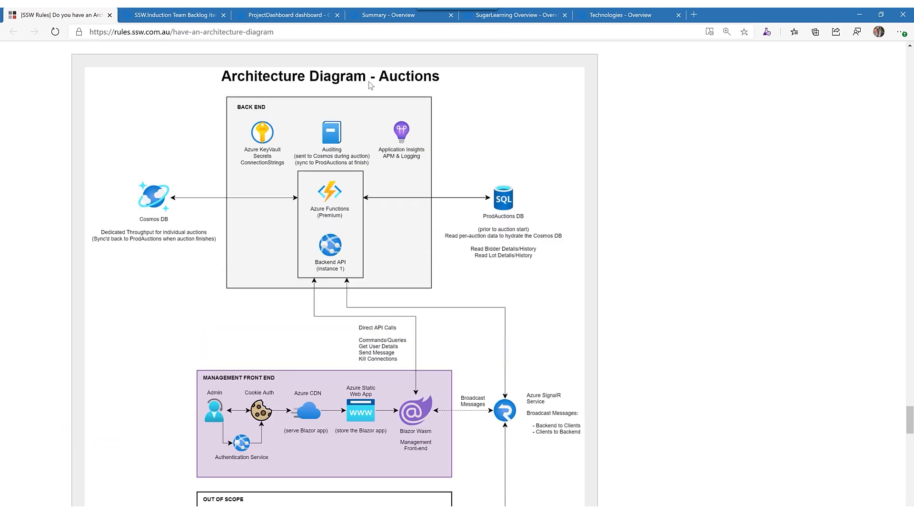
{"action": "scroll", "scroll_direction": "down", "scroll_amount": 3}
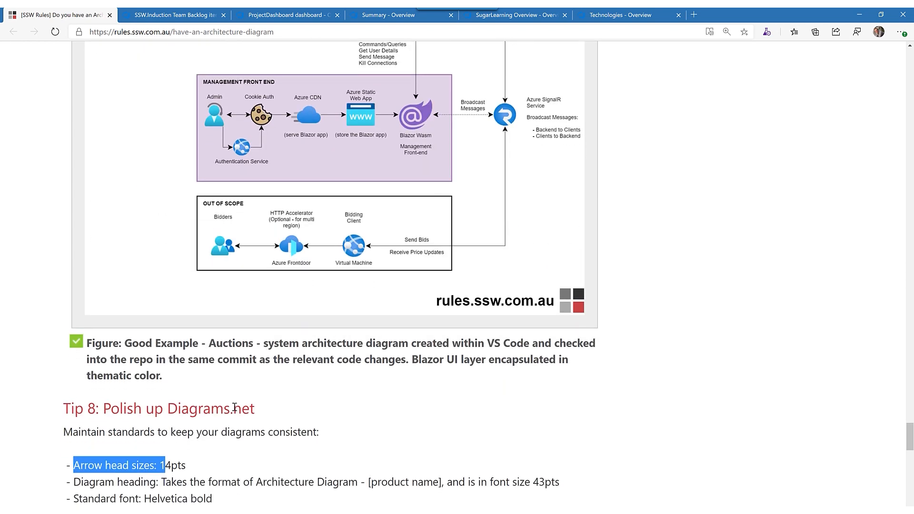
{"action": "scroll", "scroll_direction": "down", "scroll_amount": 3}
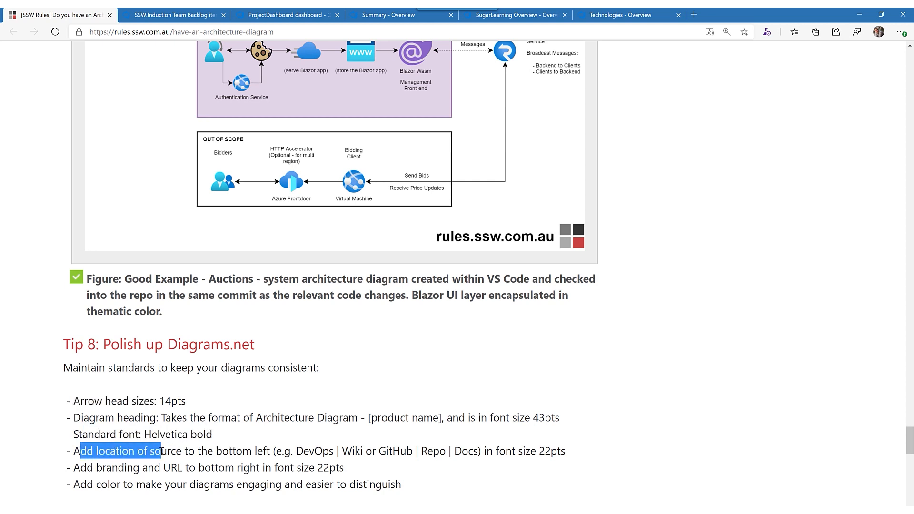
{"action": "mouse_move", "coordinate": [302, 387]}
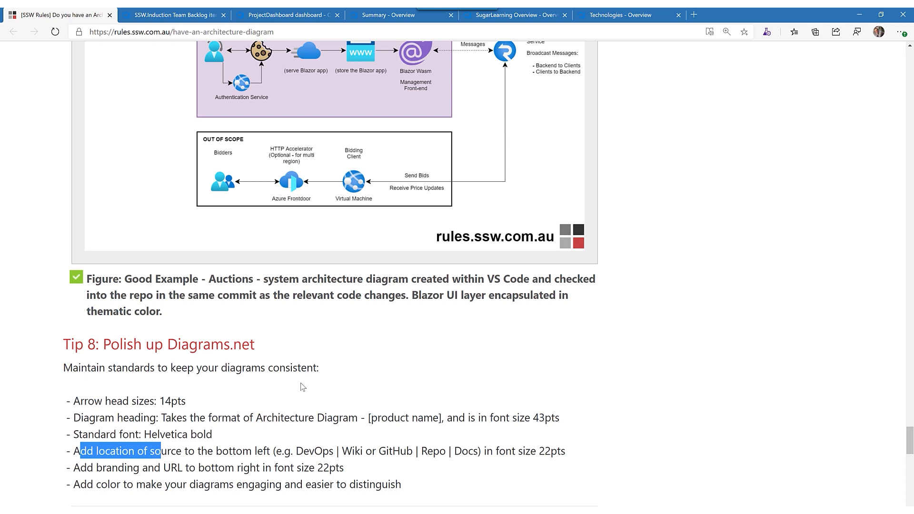
{"action": "scroll", "scroll_direction": "down", "scroll_amount": 3}
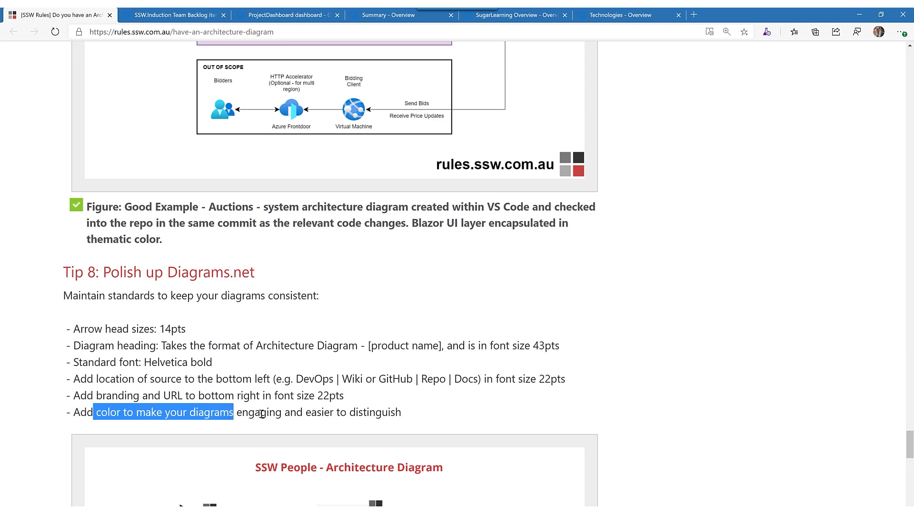
Scroll down the SSW People diagram to the website box and 'Created with Diagrams.net' footer.
{"action": "scroll", "scroll_direction": "down", "scroll_amount": 3}
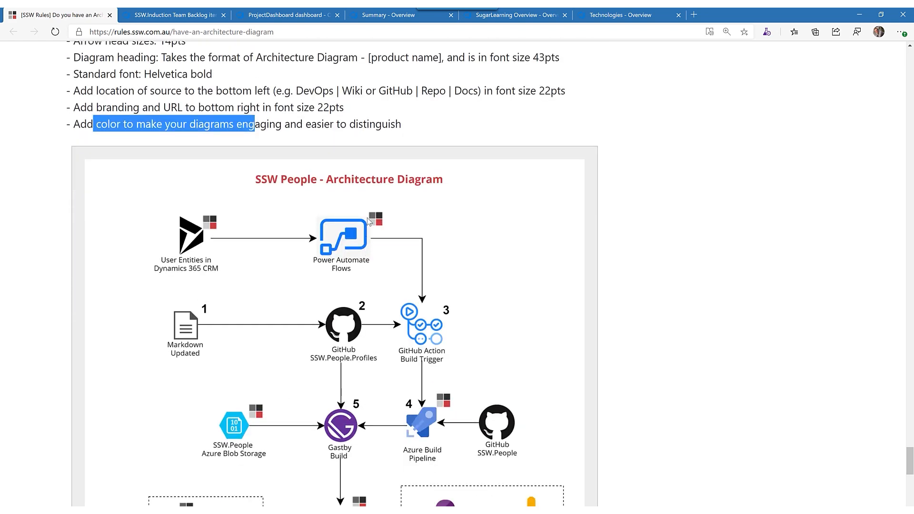
{"action": "mouse_move", "coordinate": [316, 244]}
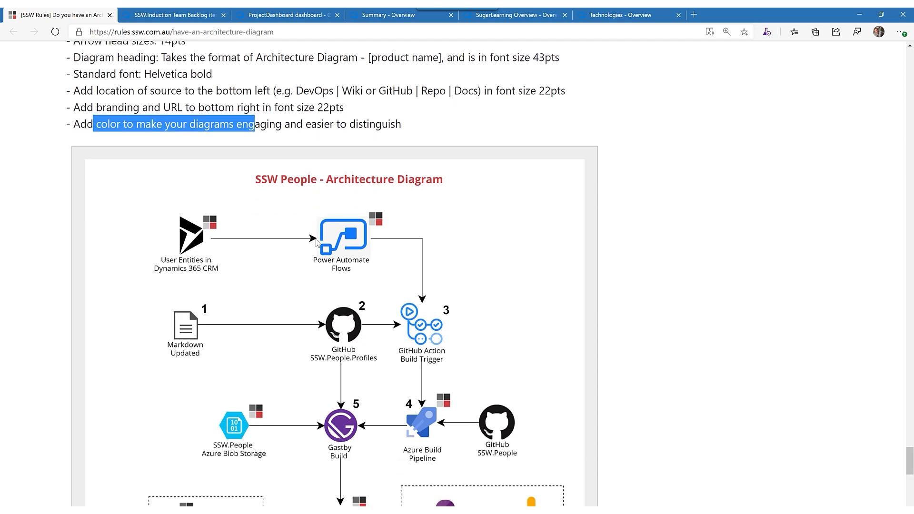
{"action": "scroll", "scroll_direction": "down", "scroll_amount": 3}
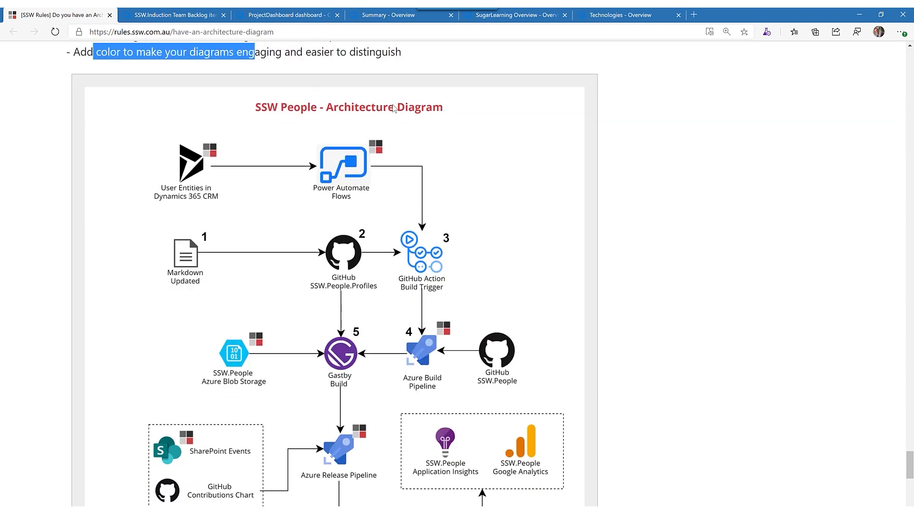
{"action": "mouse_move", "coordinate": [340, 205]}
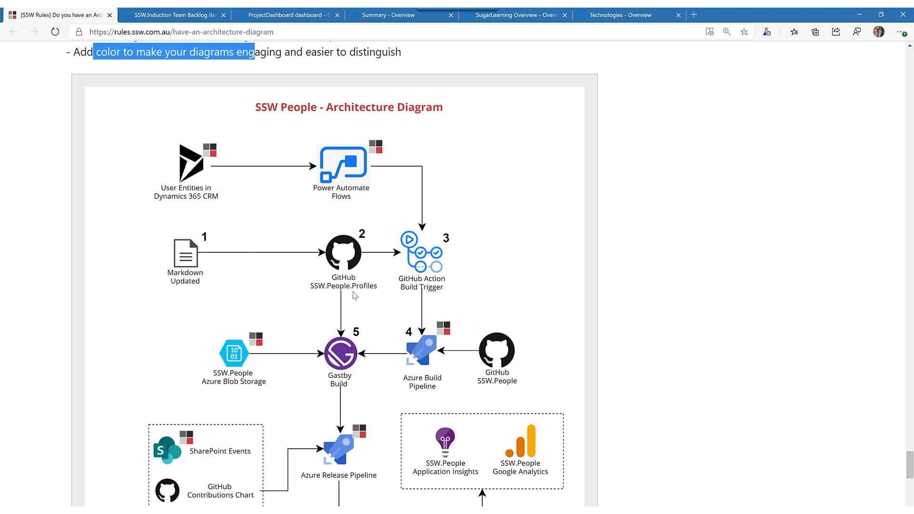
{"action": "scroll", "scroll_direction": "down", "scroll_amount": 3}
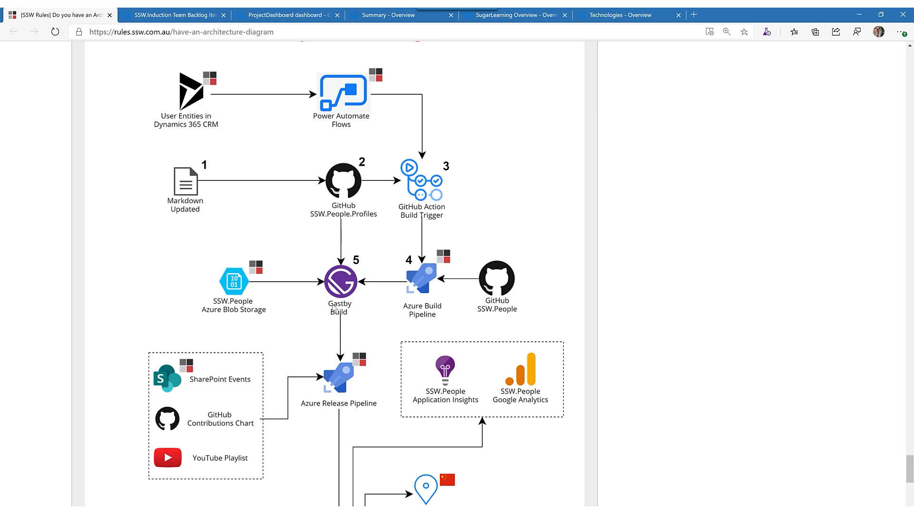
{"action": "mouse_move", "coordinate": [258, 294]}
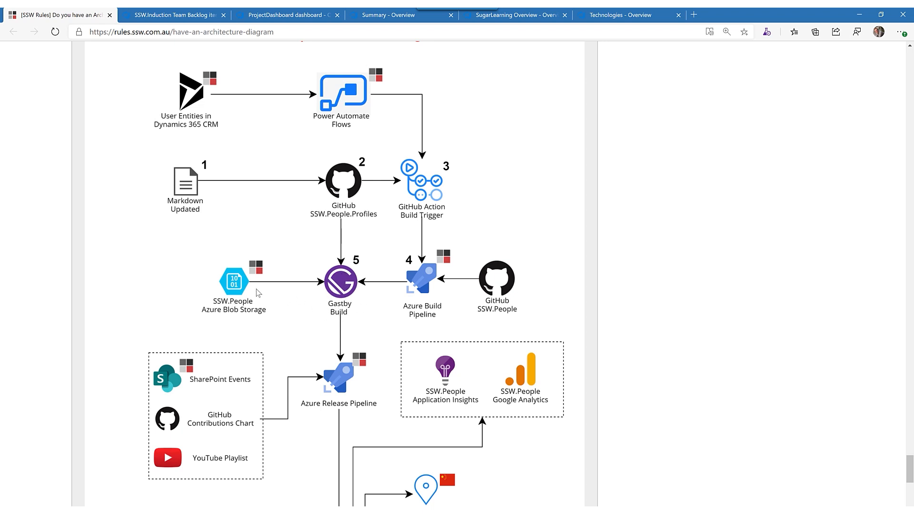
{"action": "mouse_move", "coordinate": [346, 390]}
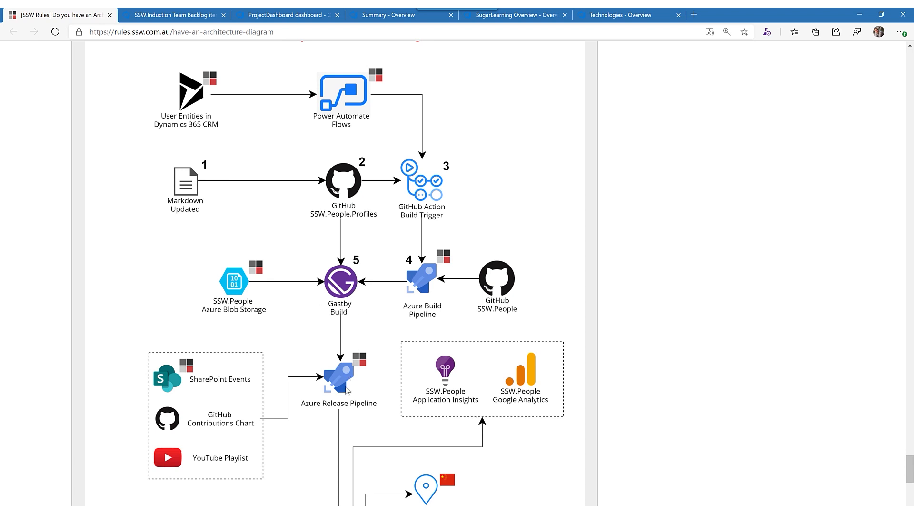
{"action": "mouse_move", "coordinate": [358, 380]}
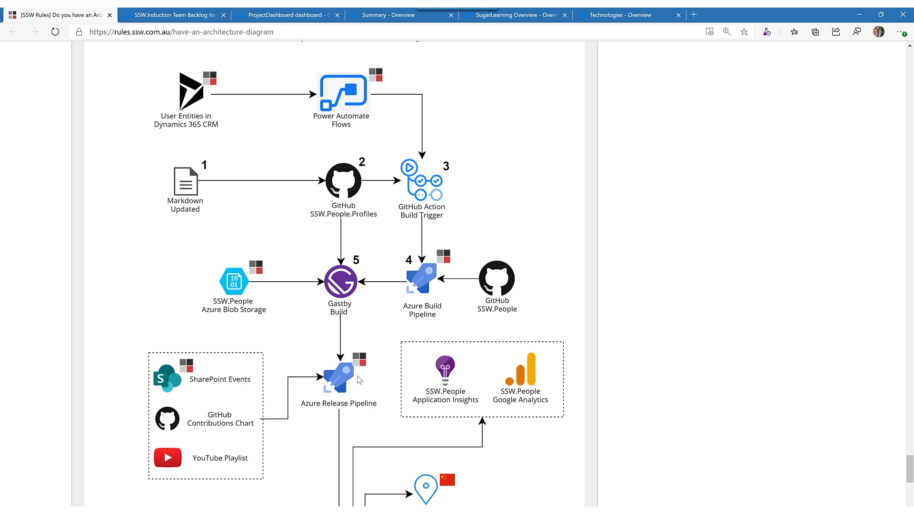
{"action": "scroll", "scroll_direction": "down", "scroll_amount": 3}
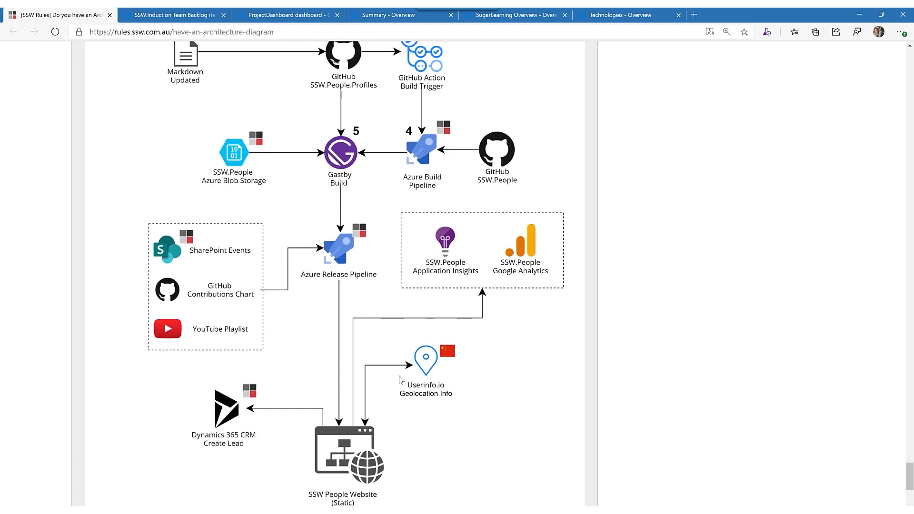
{"action": "scroll", "scroll_direction": "down", "scroll_amount": 3}
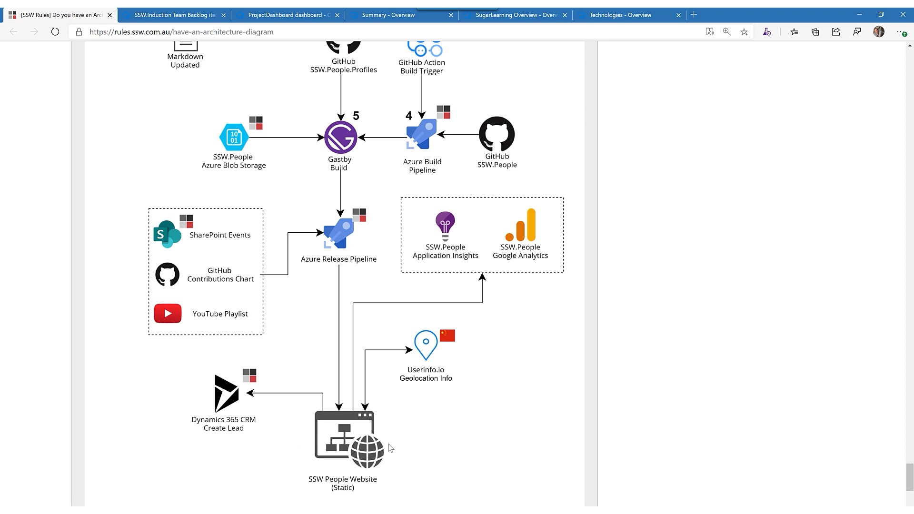
{"action": "mouse_move", "coordinate": [351, 427]}
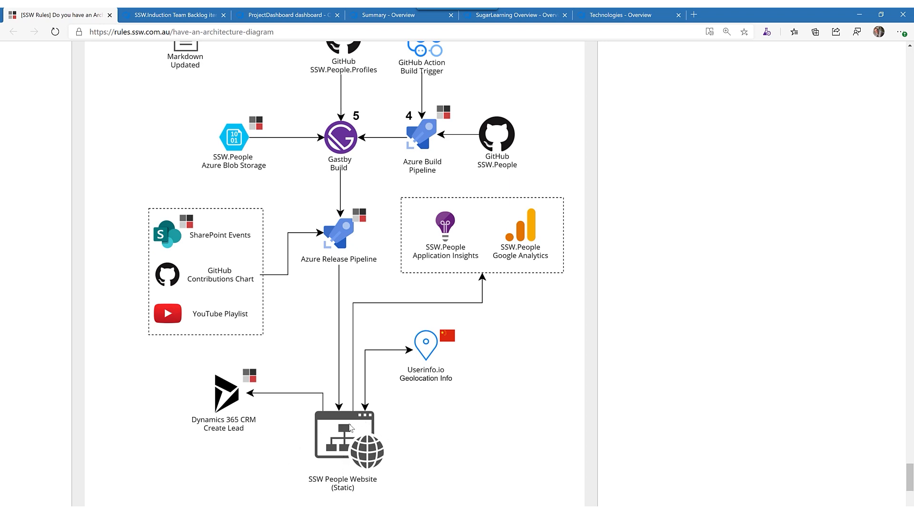
{"action": "scroll", "scroll_direction": "down", "scroll_amount": 3}
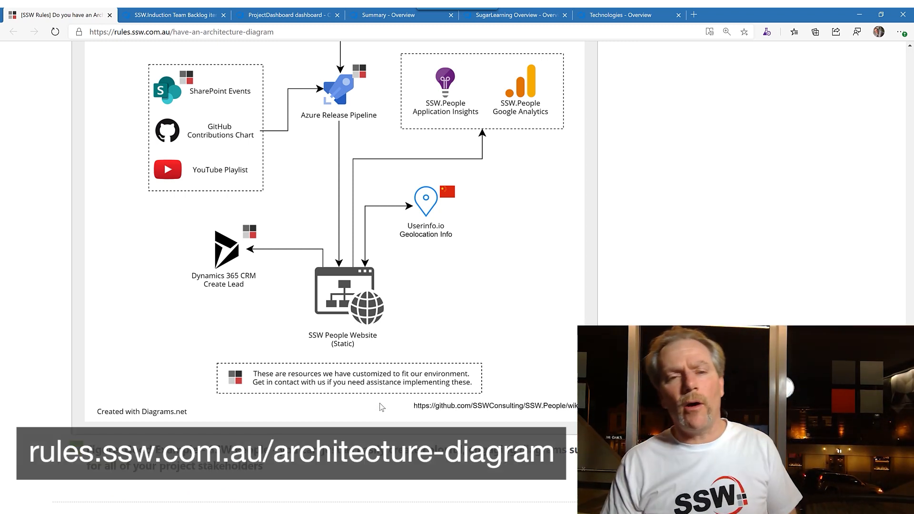
{"action": "mouse_move", "coordinate": [403, 361]}
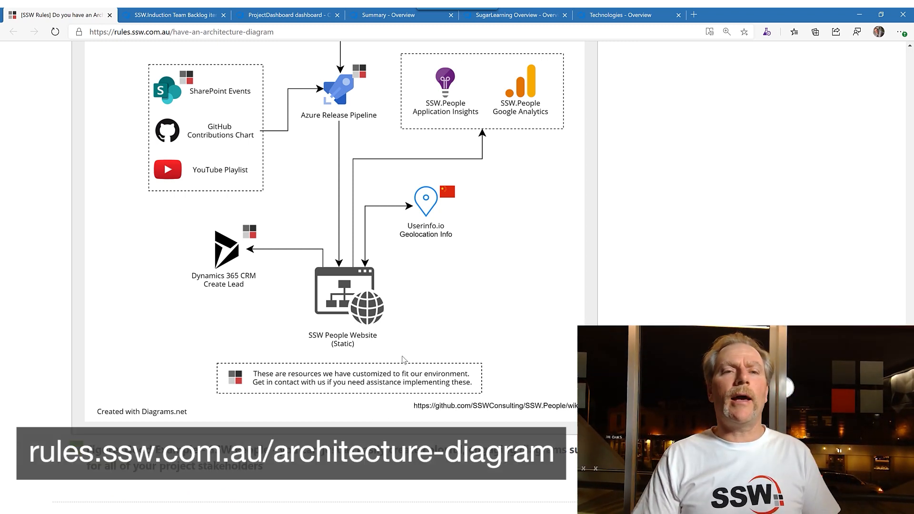
{"action": "mouse_move", "coordinate": [389, 340]}
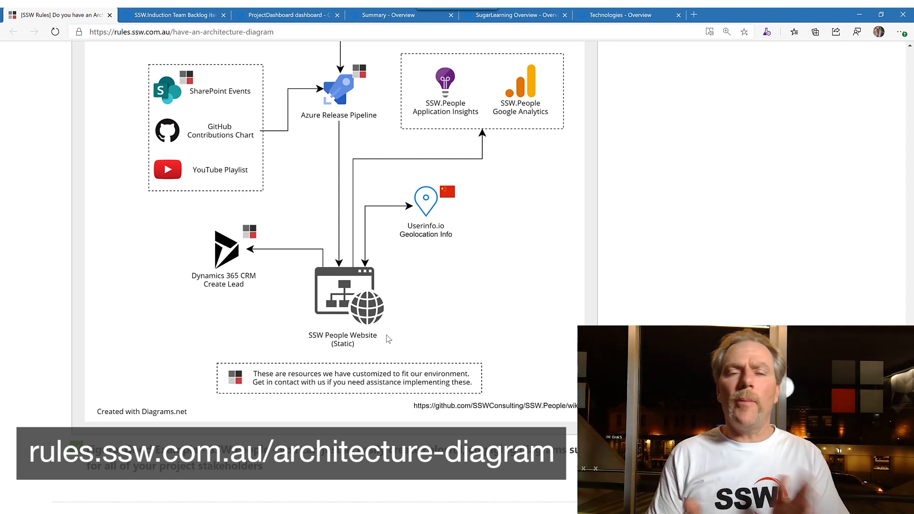